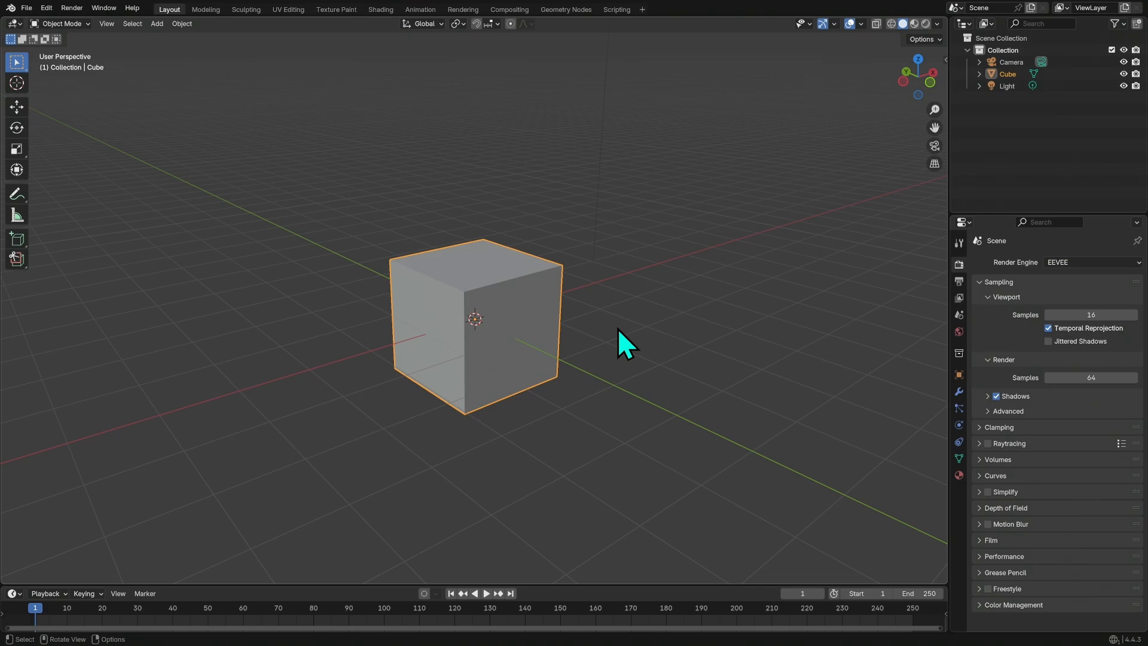
mouse_move(696, 430)
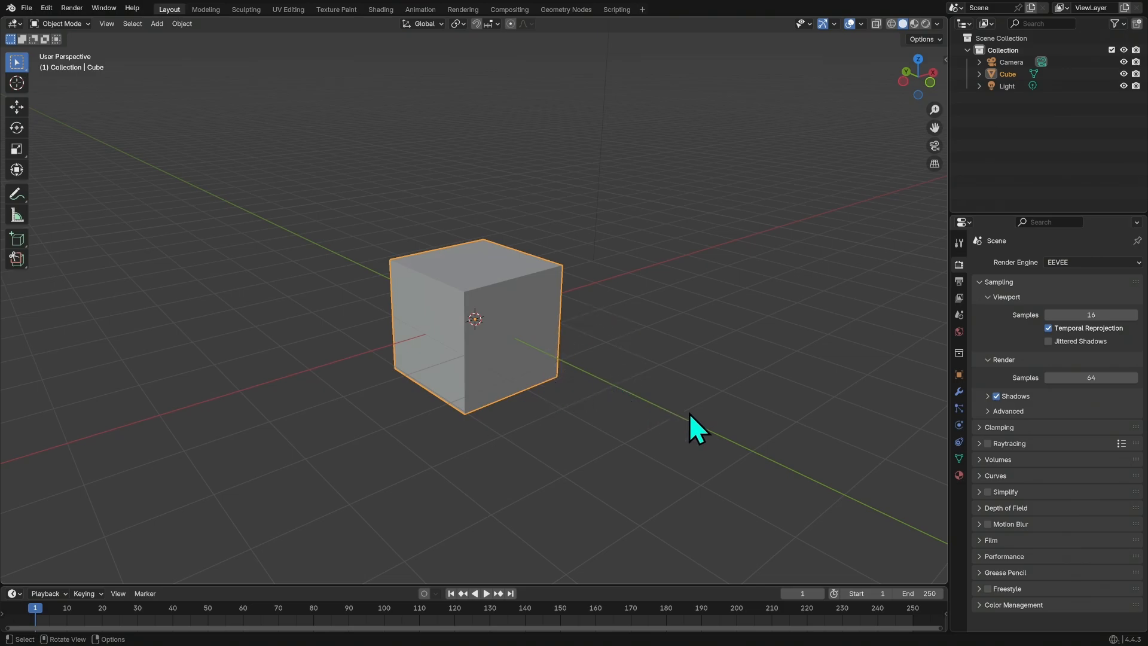
mouse_move(755, 418)
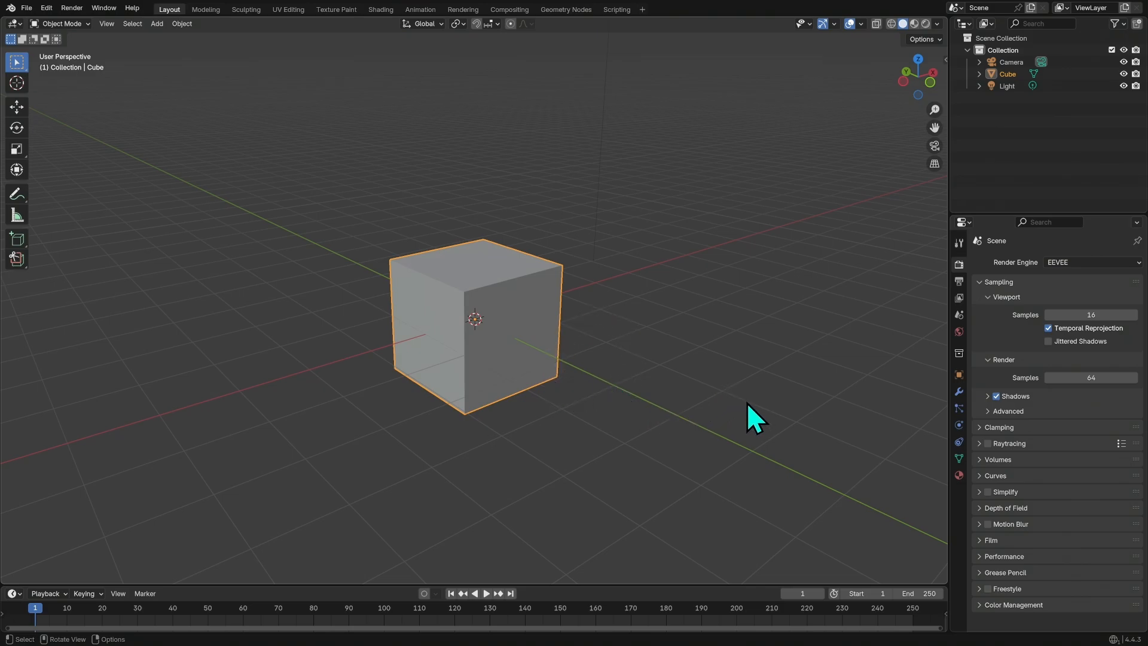
- Show the cube's material settings with its default white Principled BSDF values
left_click_drag(755, 418, 631, 406)
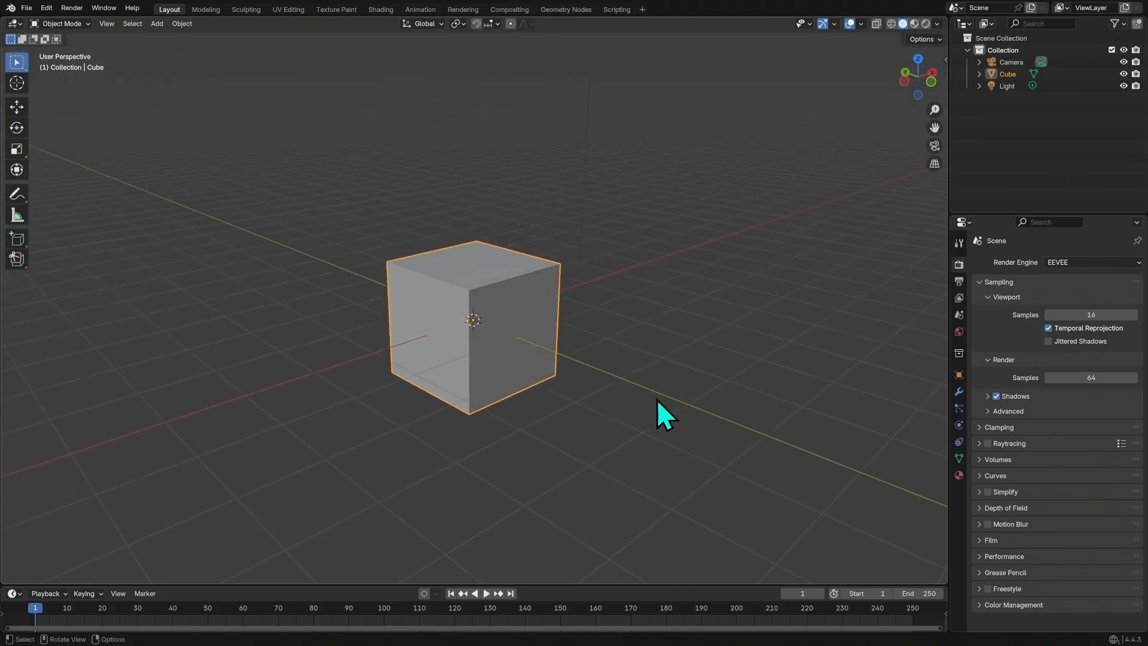
mouse_move(647, 419)
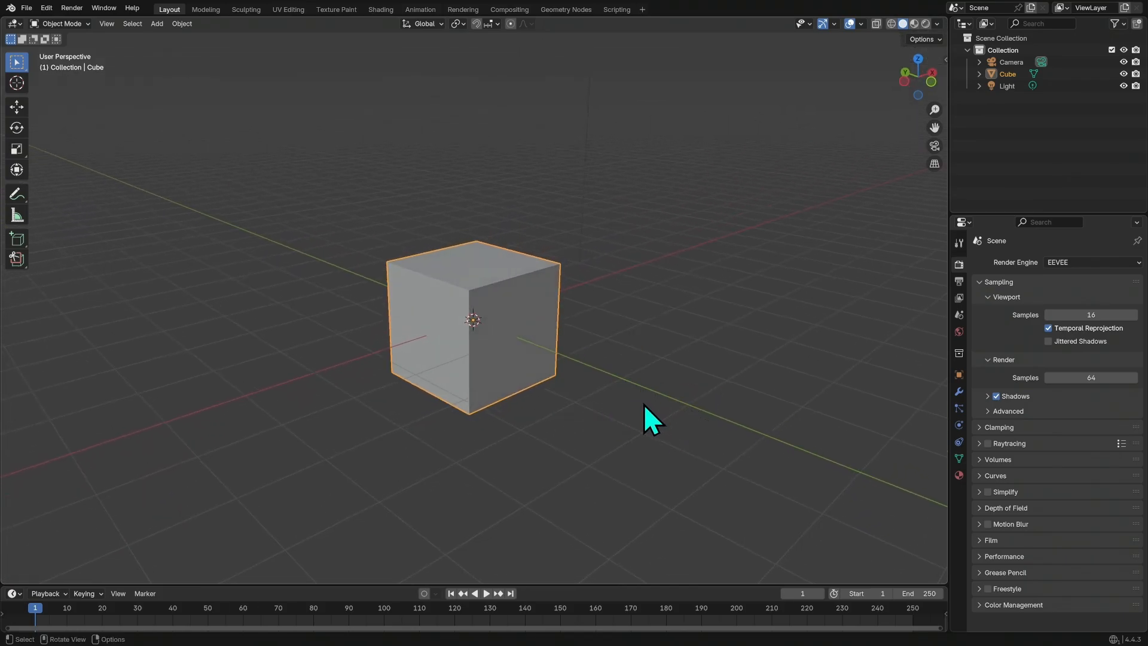
mouse_move(538, 381)
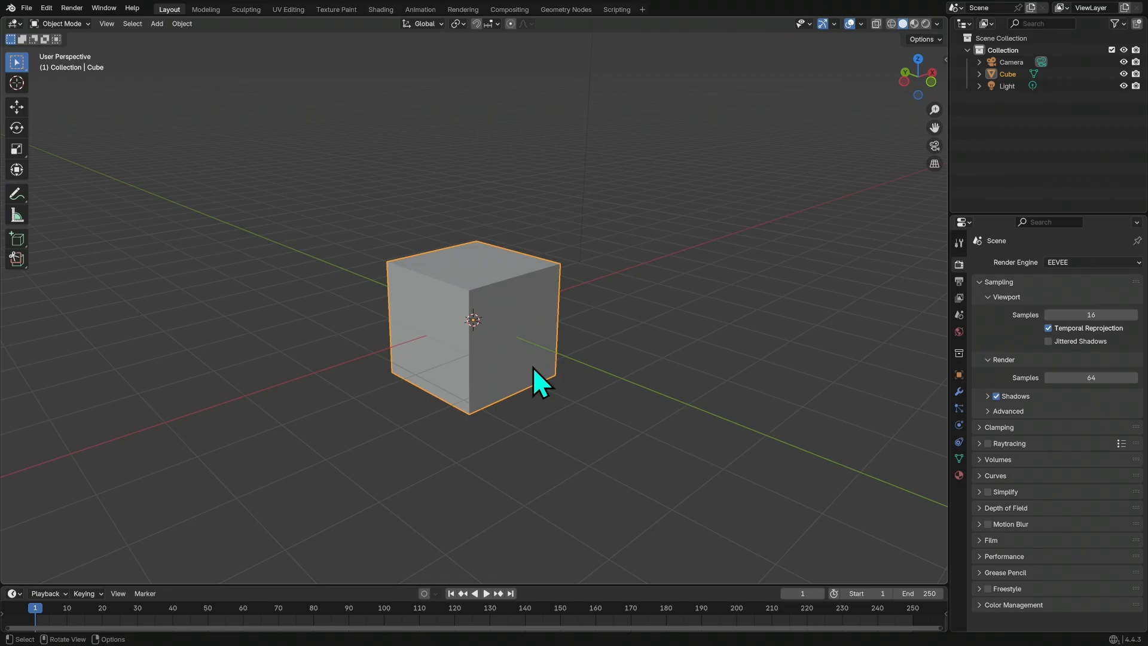
mouse_move(592, 387)
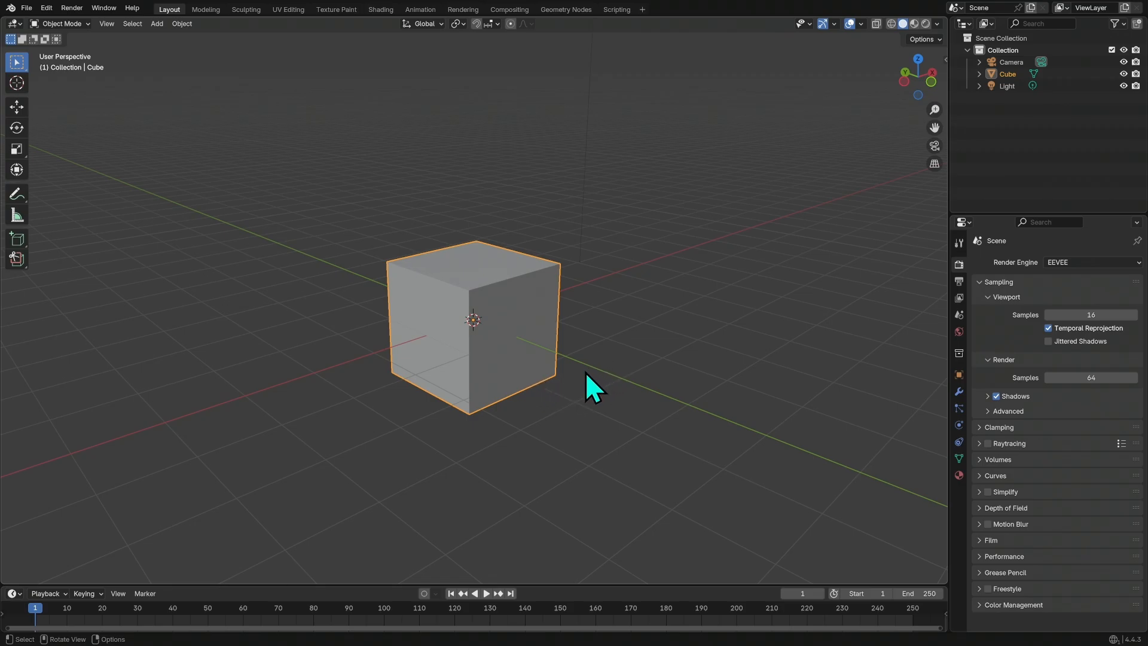
mouse_move(637, 377)
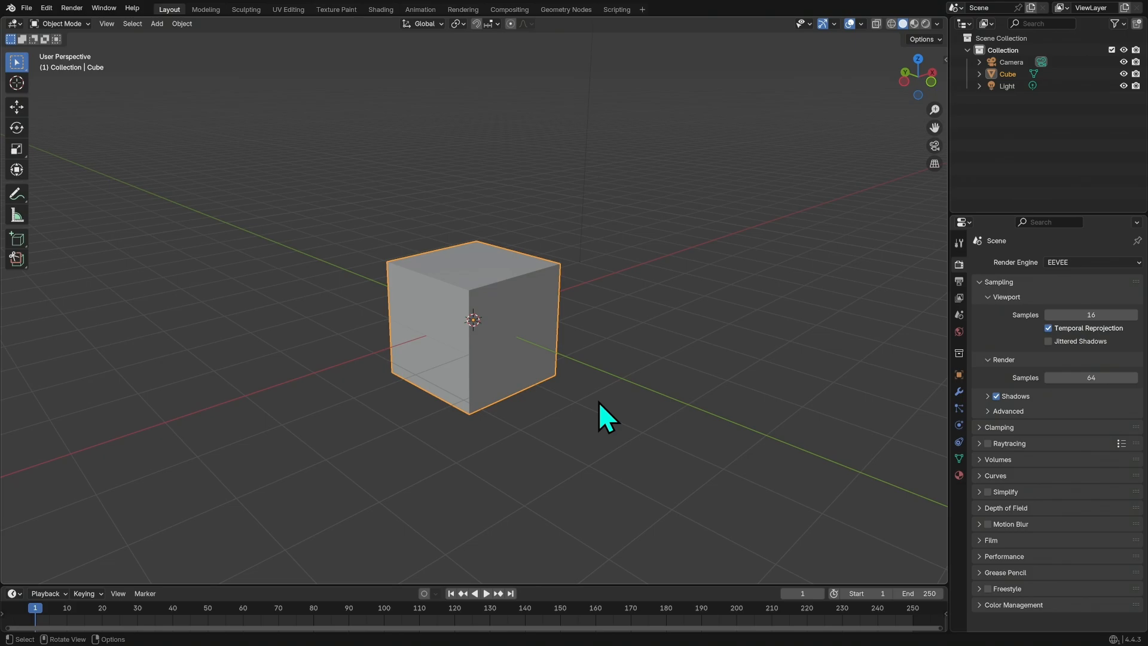
mouse_move(592, 386)
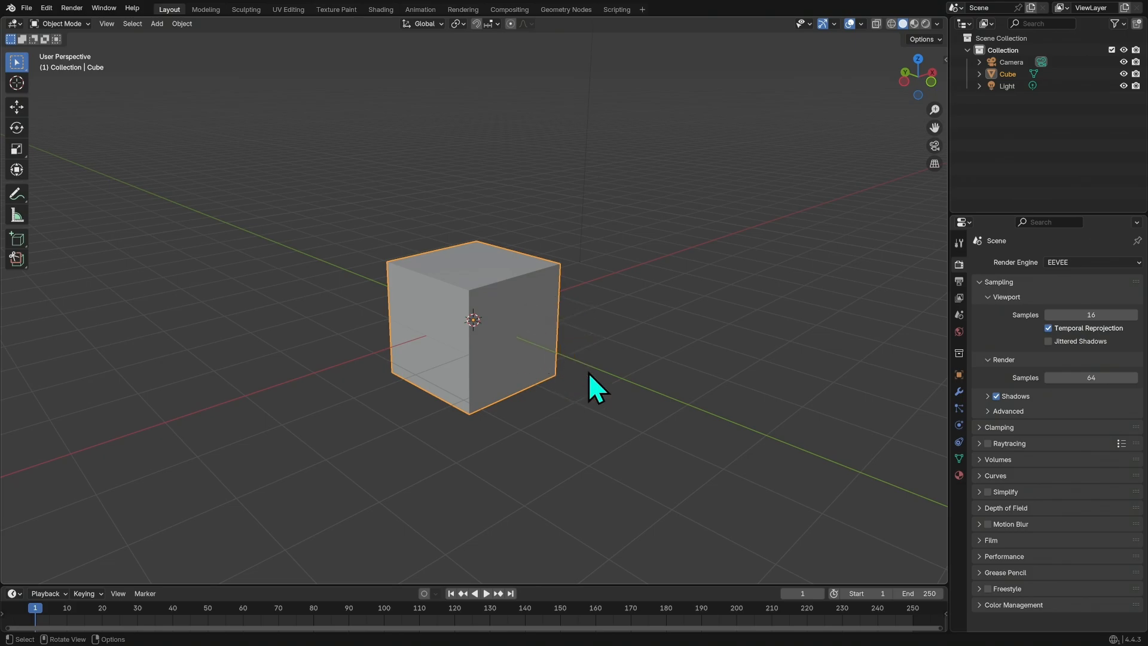
mouse_move(588, 405)
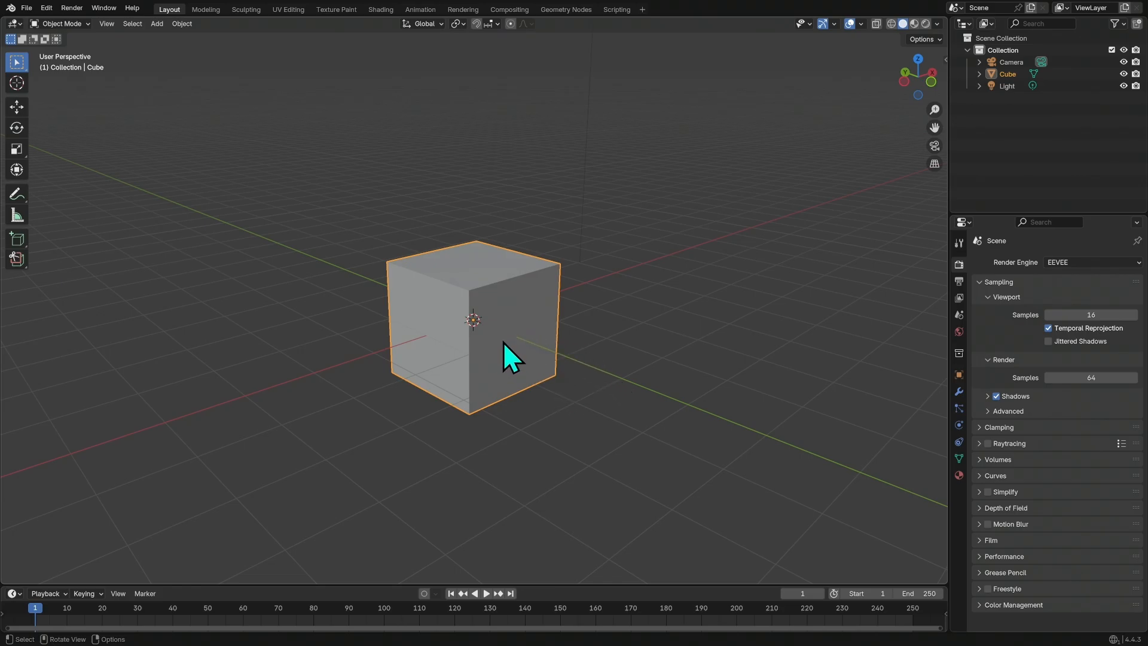
mouse_move(924, 435)
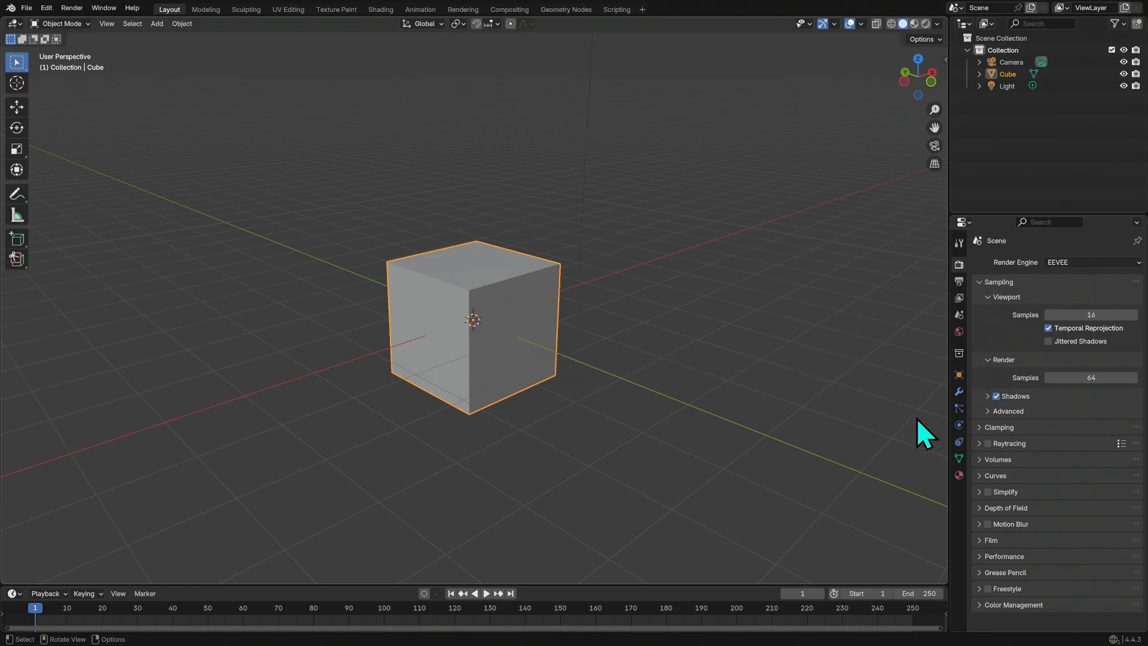
left_click(958, 475)
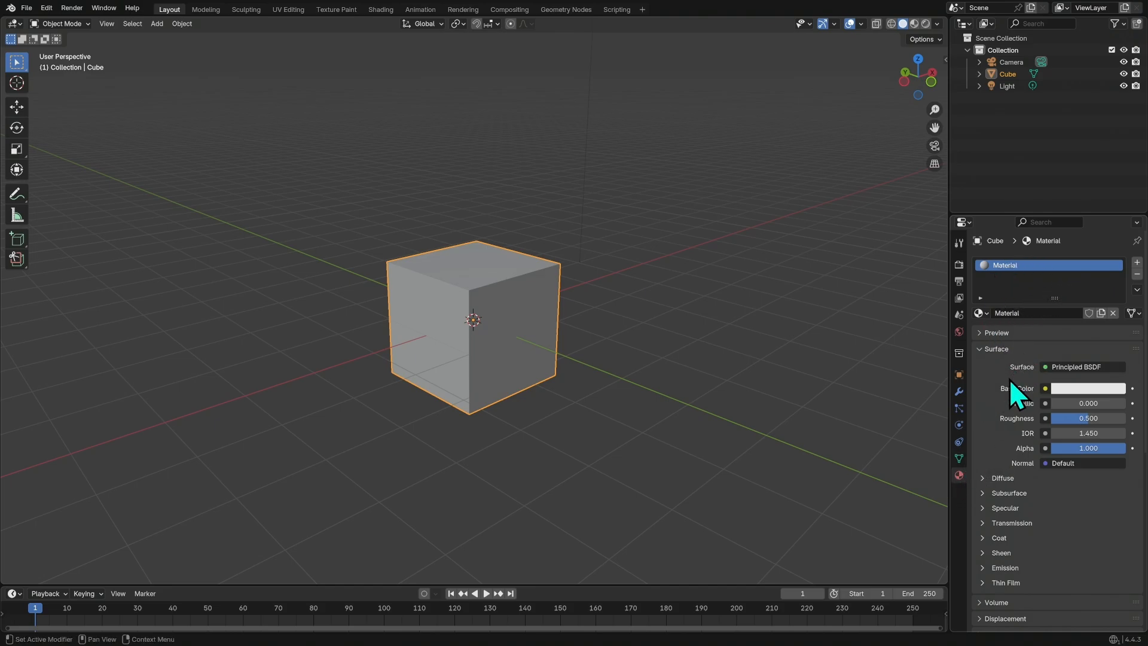
mouse_move(637, 390)
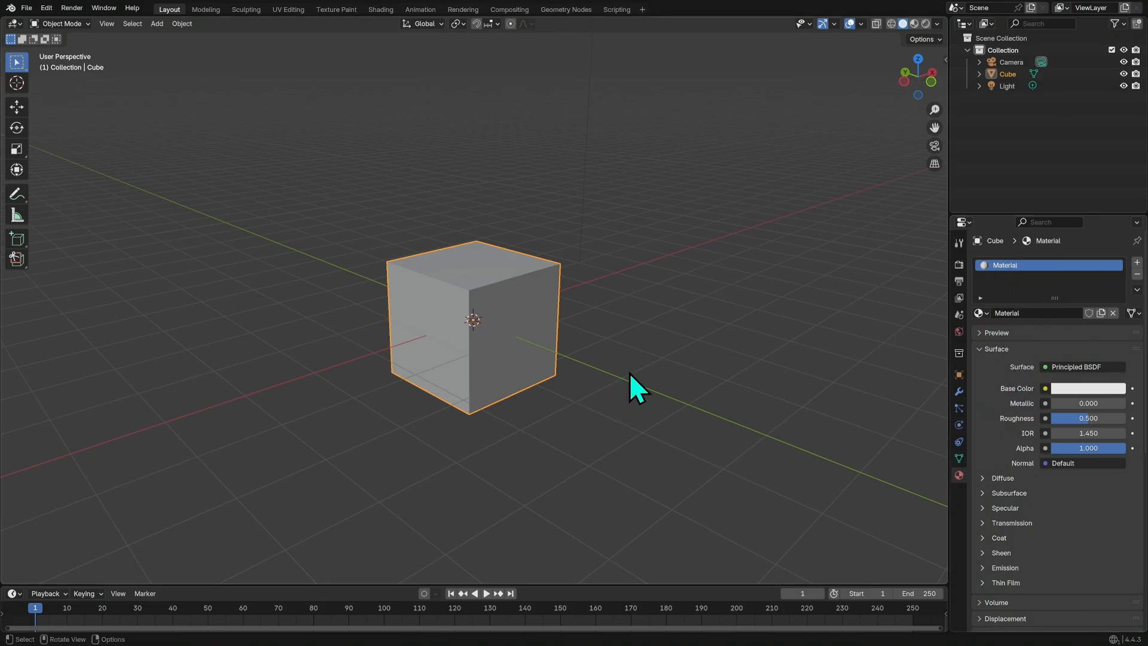
mouse_move(565, 431)
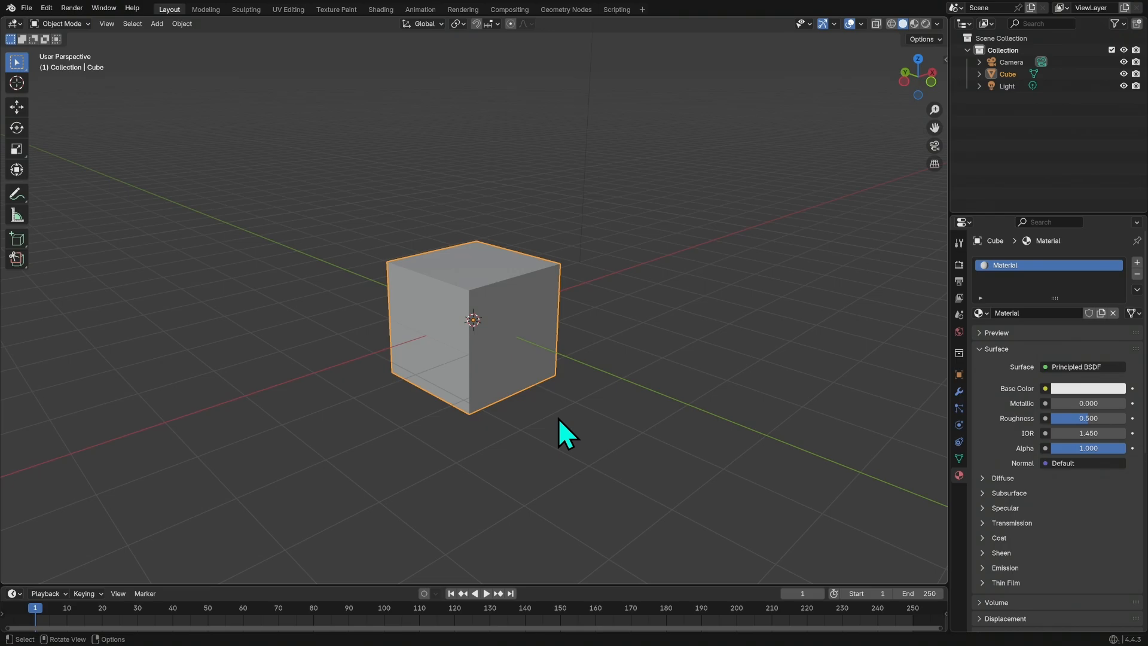
mouse_move(598, 345)
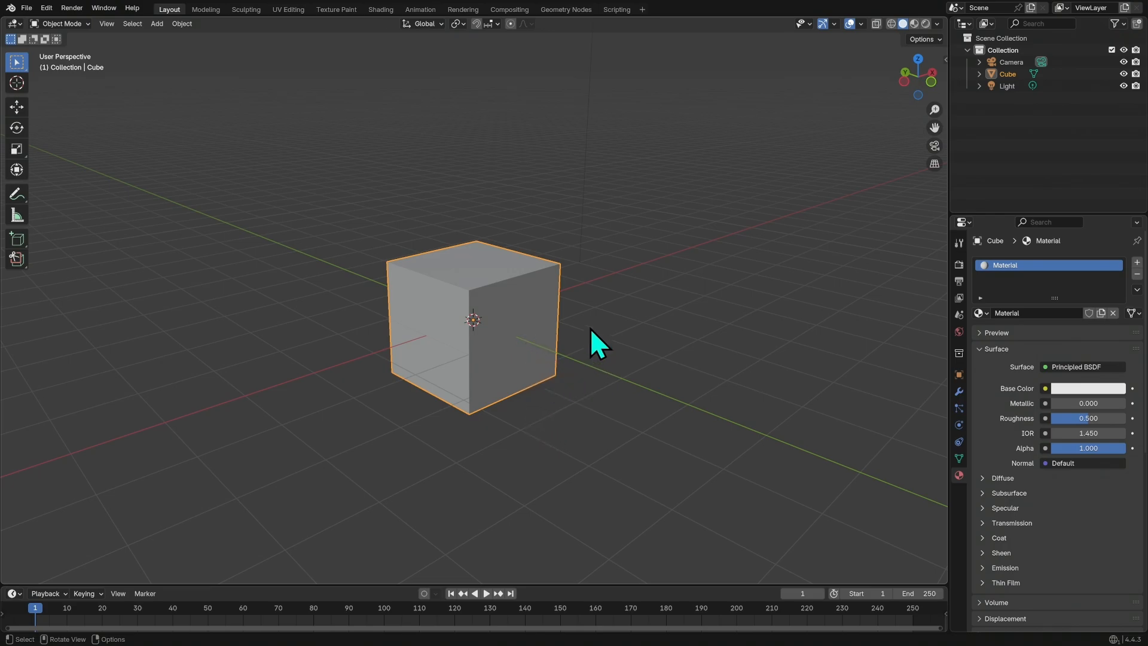
mouse_move(582, 359)
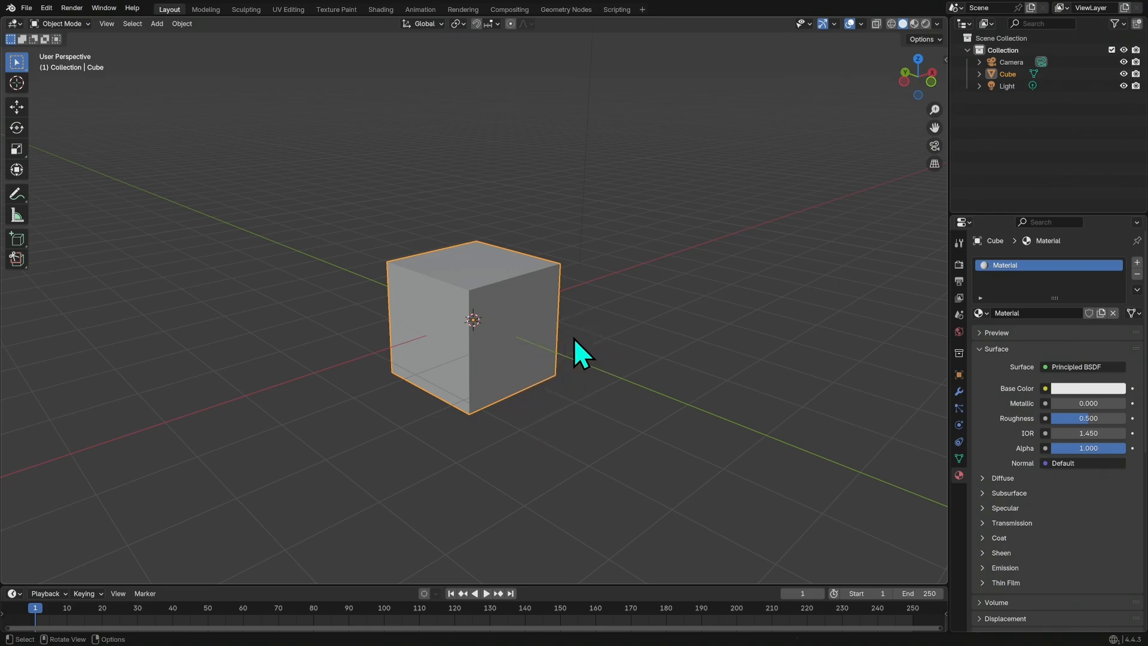
mouse_move(563, 395)
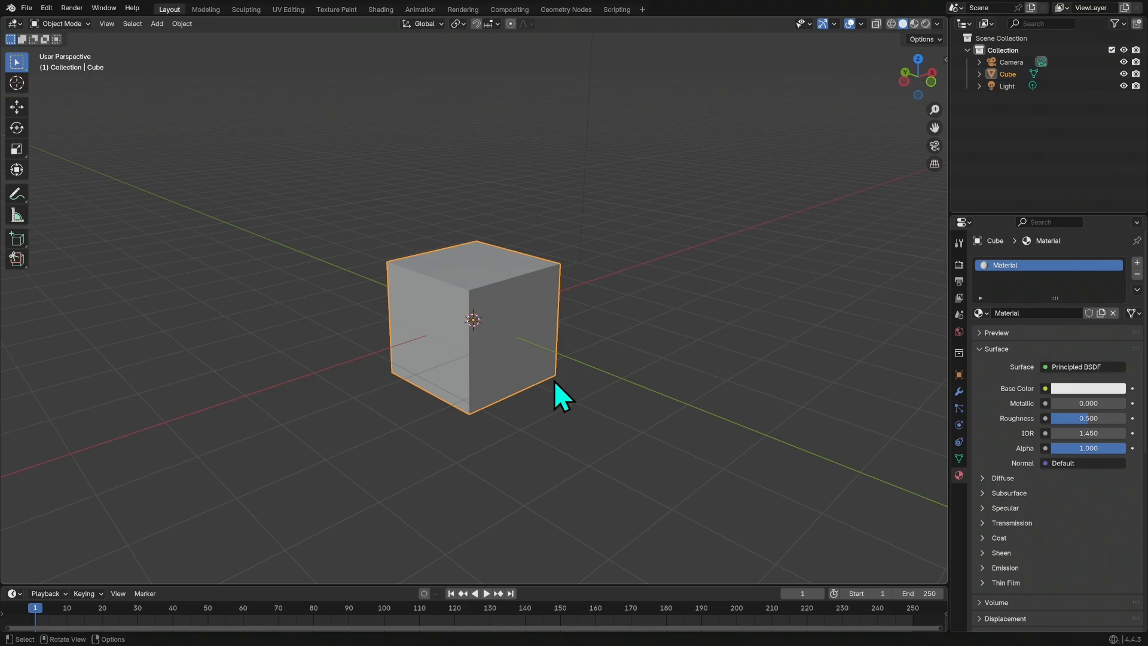
mouse_move(524, 399)
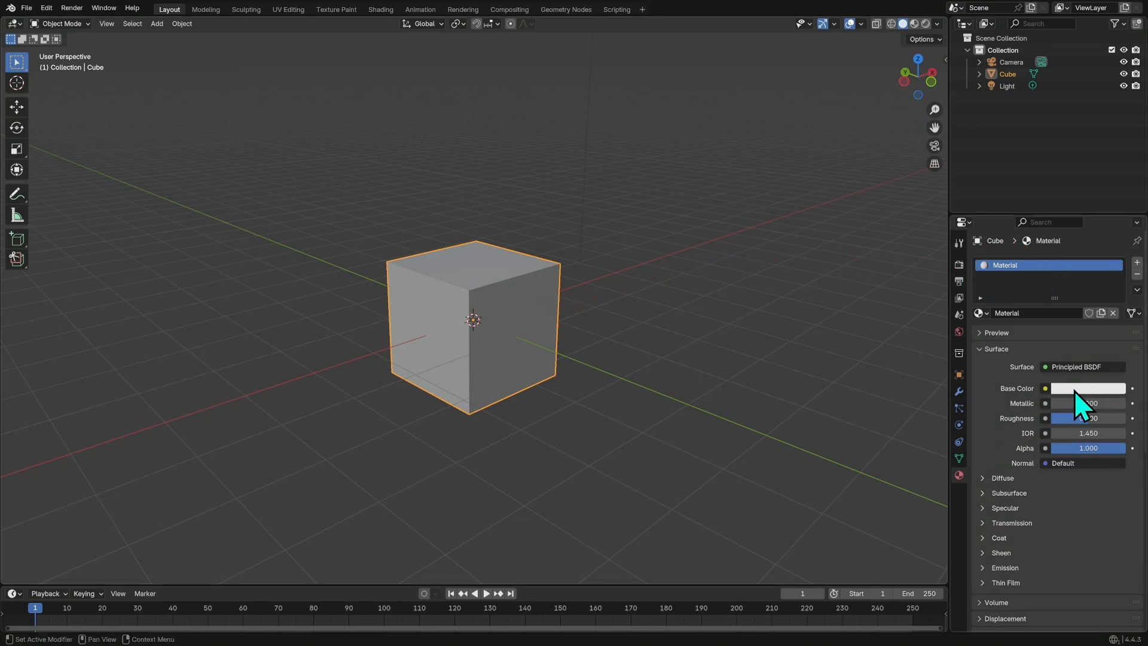
- Set the base colour to a darkened brownish-orange hue via the colour picker
left_click(1087, 387)
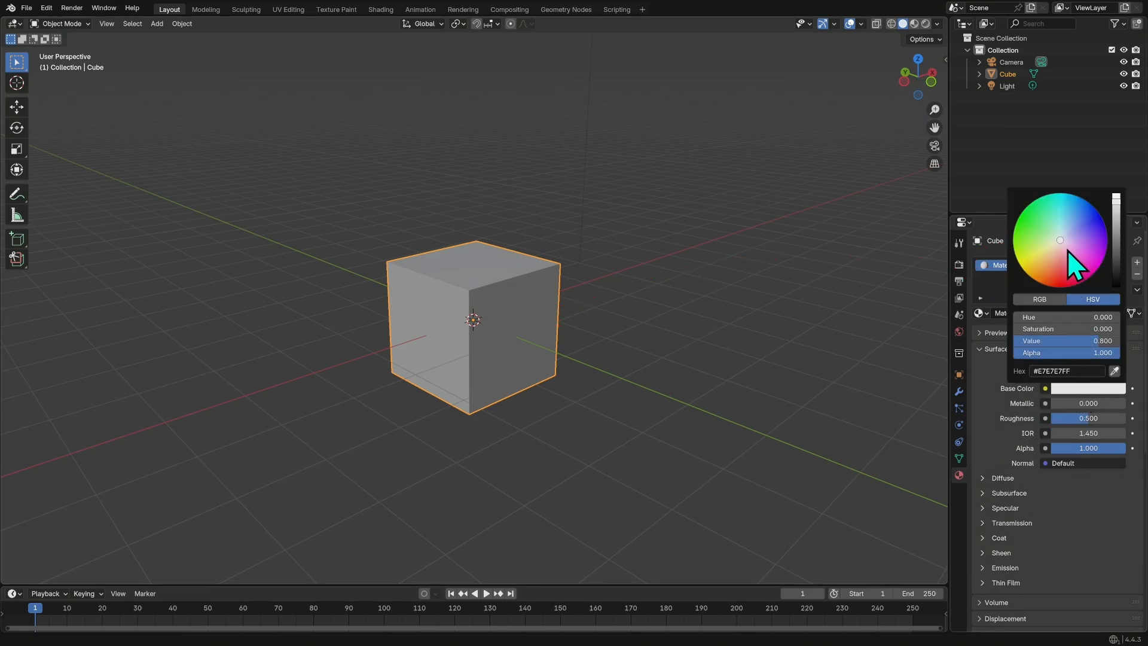
left_click(1046, 266)
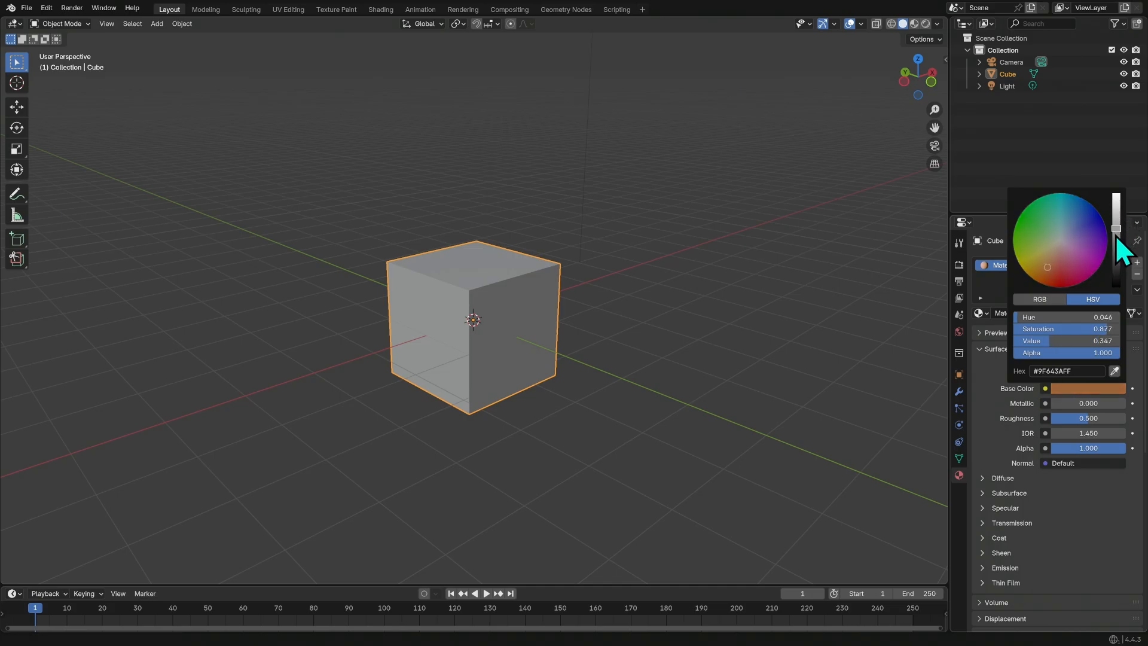
left_click(1049, 276)
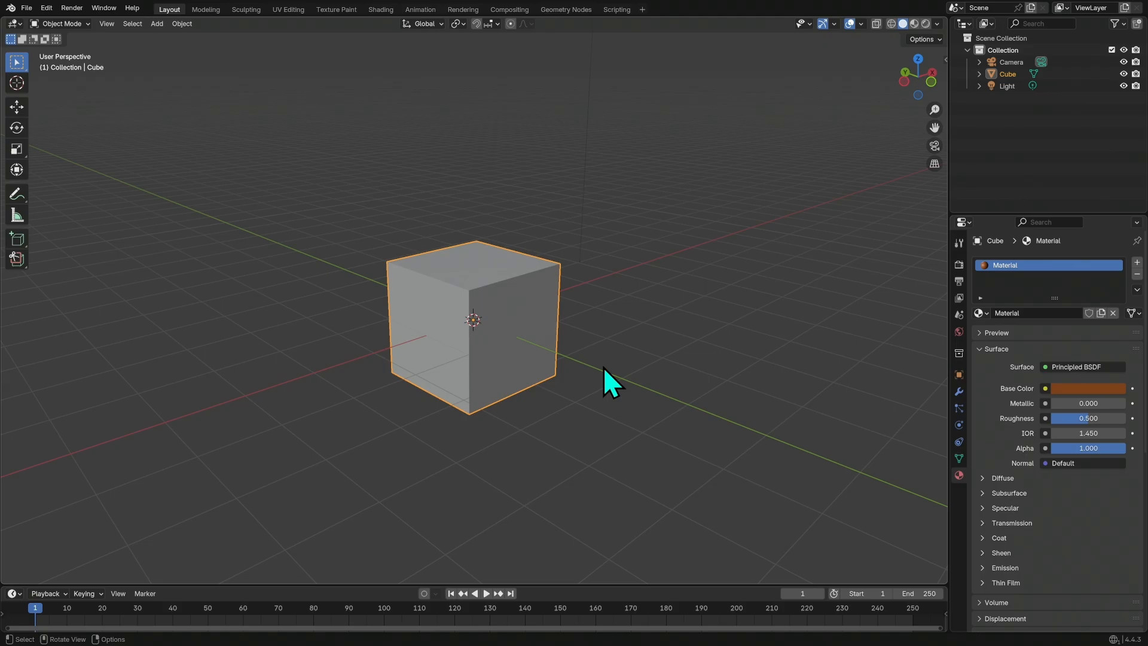
mouse_move(611, 393)
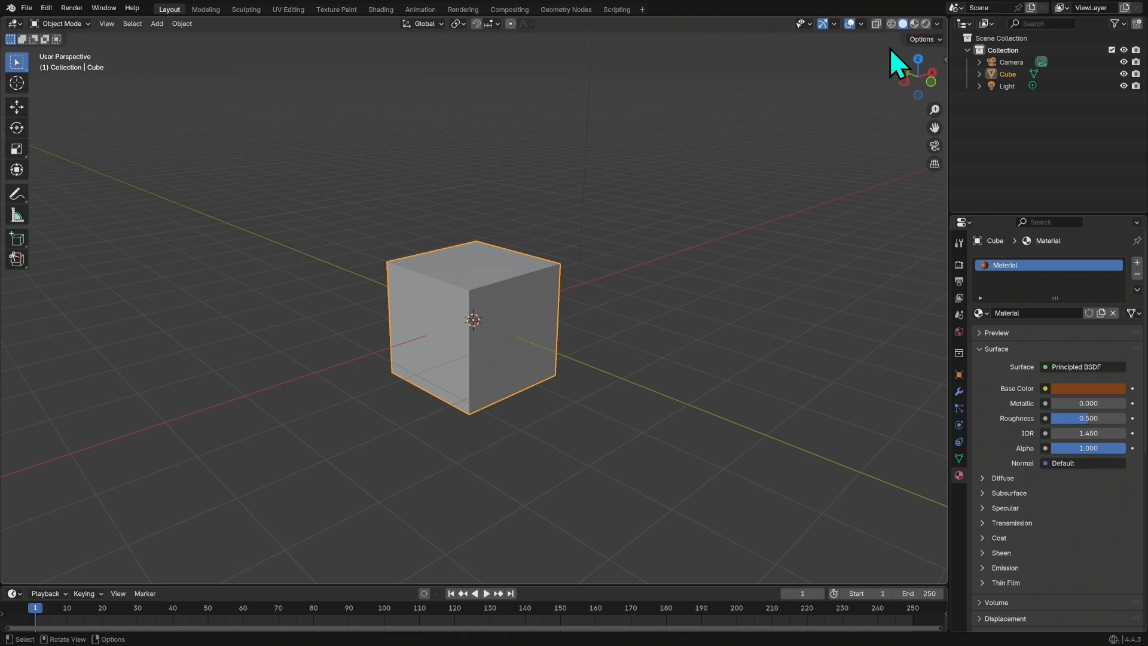
mouse_move(898, 73)
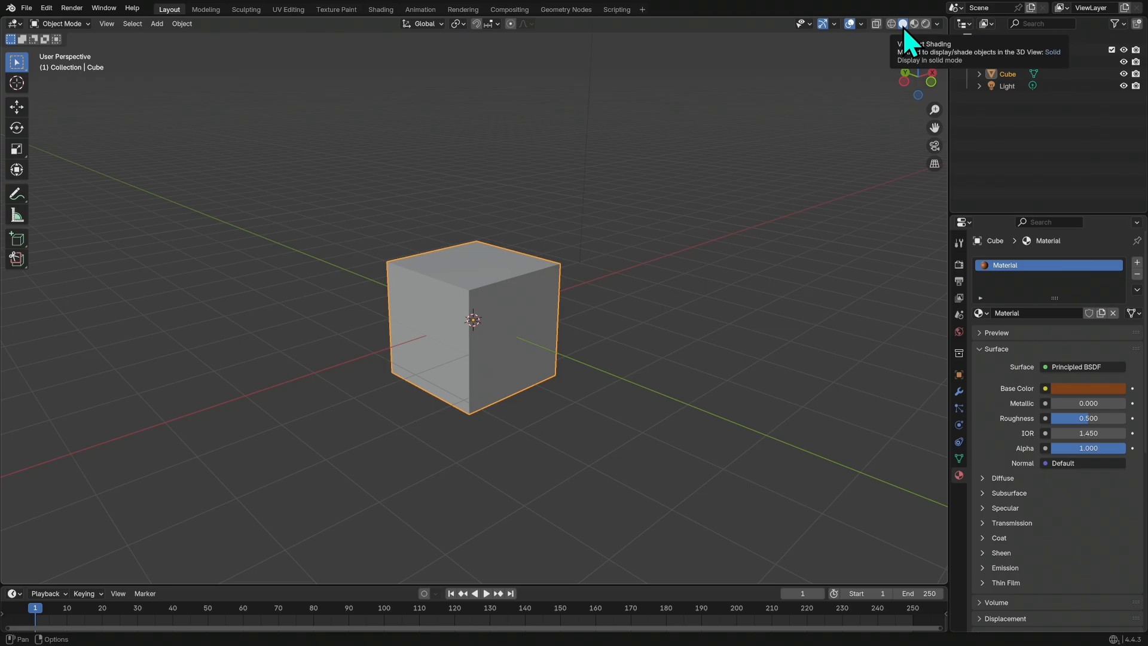
mouse_move(601, 337)
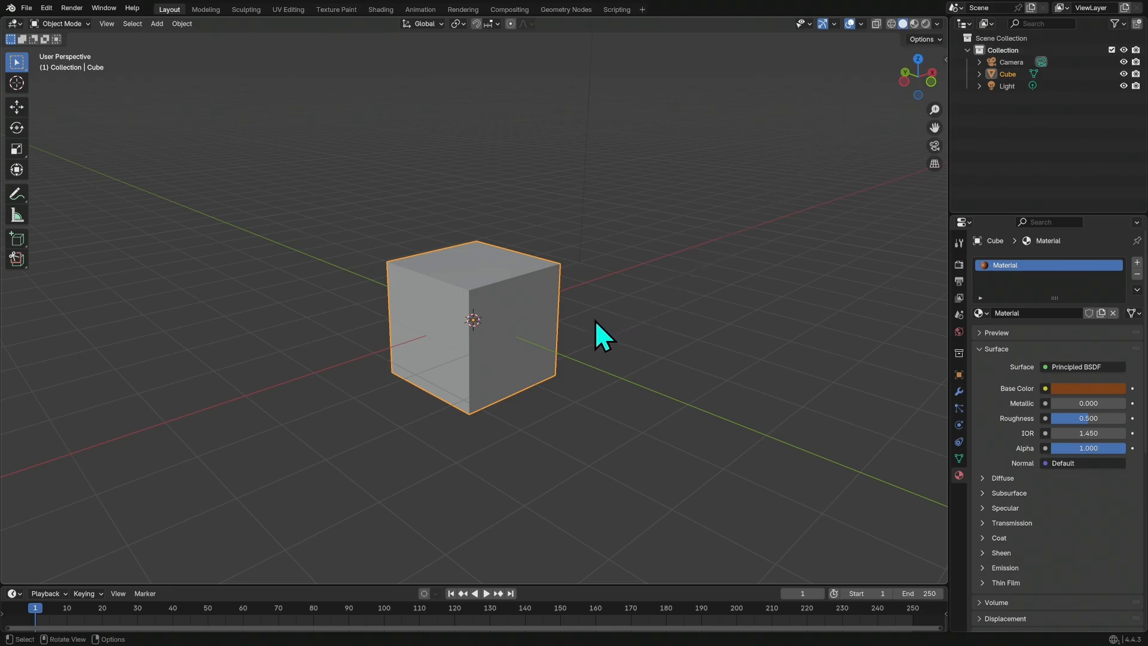
mouse_move(548, 376)
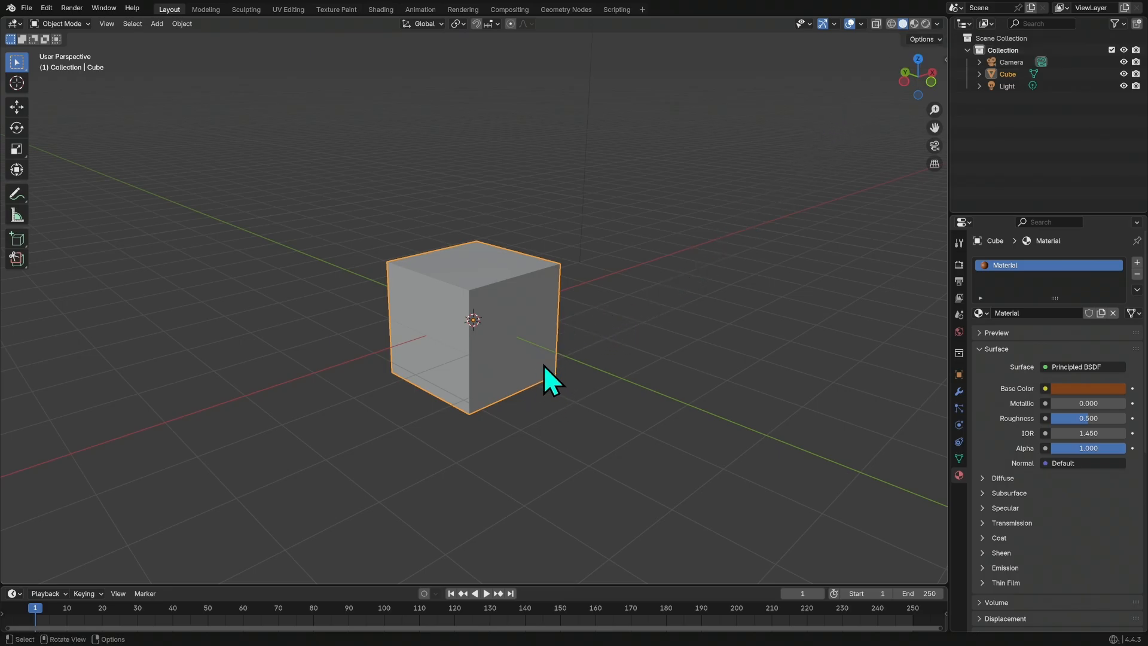
mouse_move(608, 415)
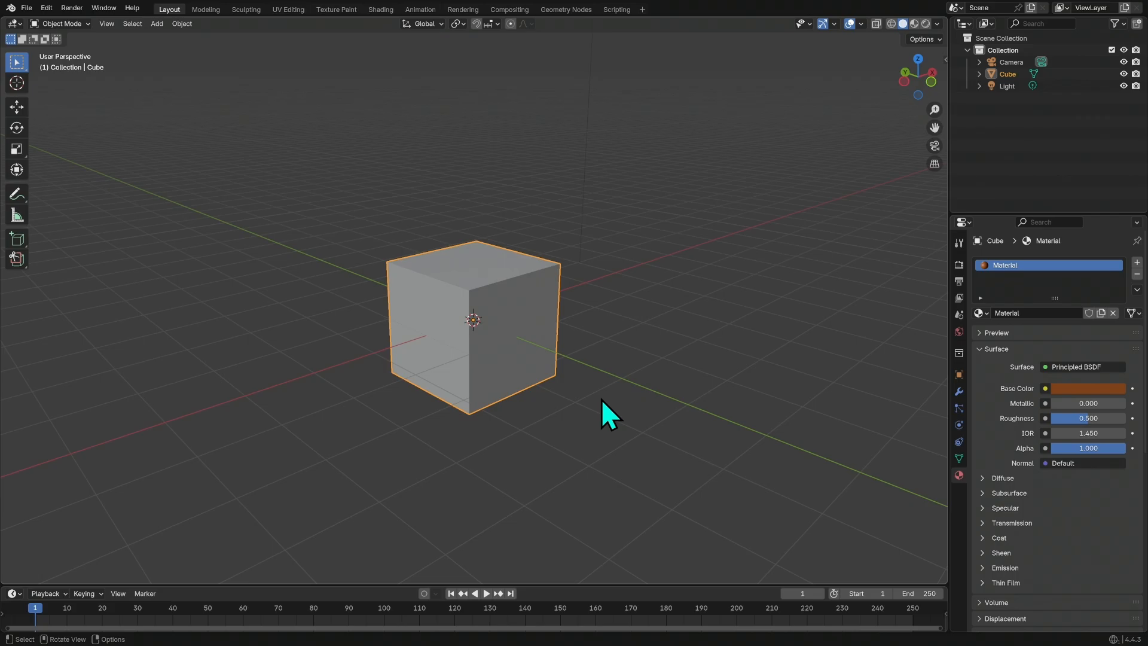
mouse_move(665, 311)
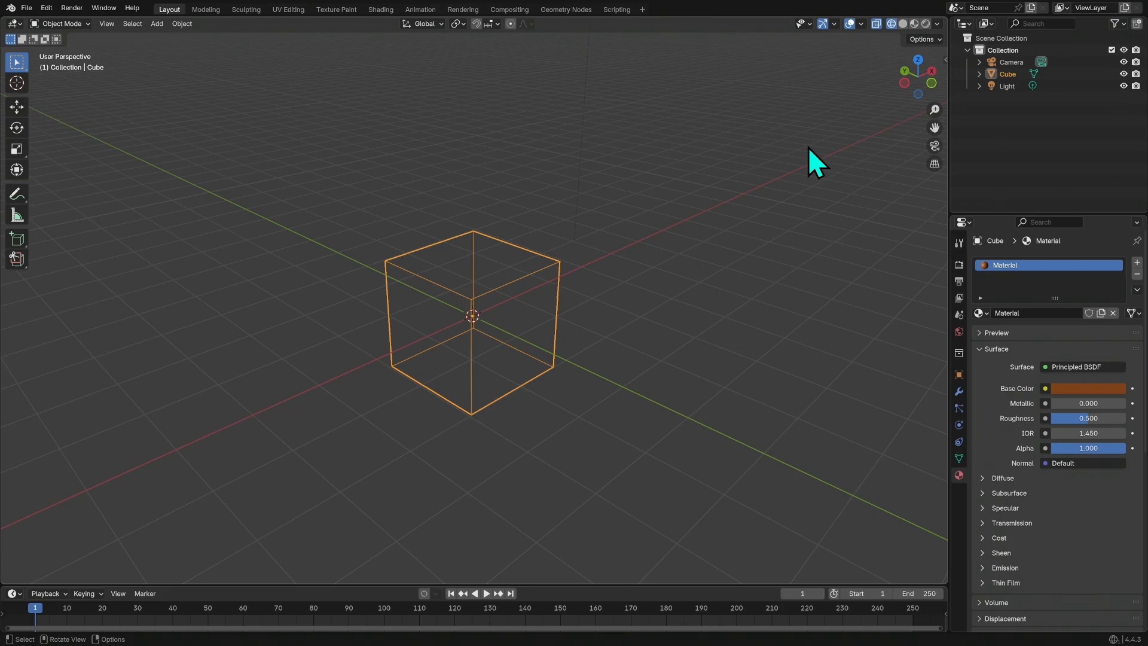
- Switch the viewport to Solid shading so the cube appears as a filled box
left_click_drag(814, 162, 776, 326)
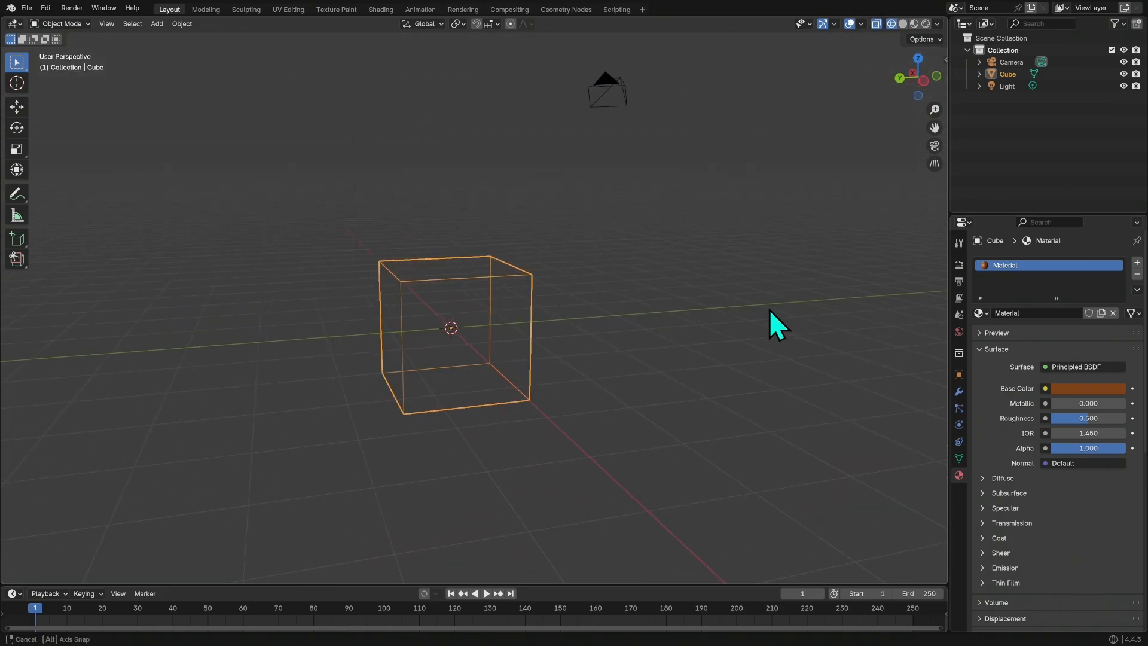
left_click(913, 24)
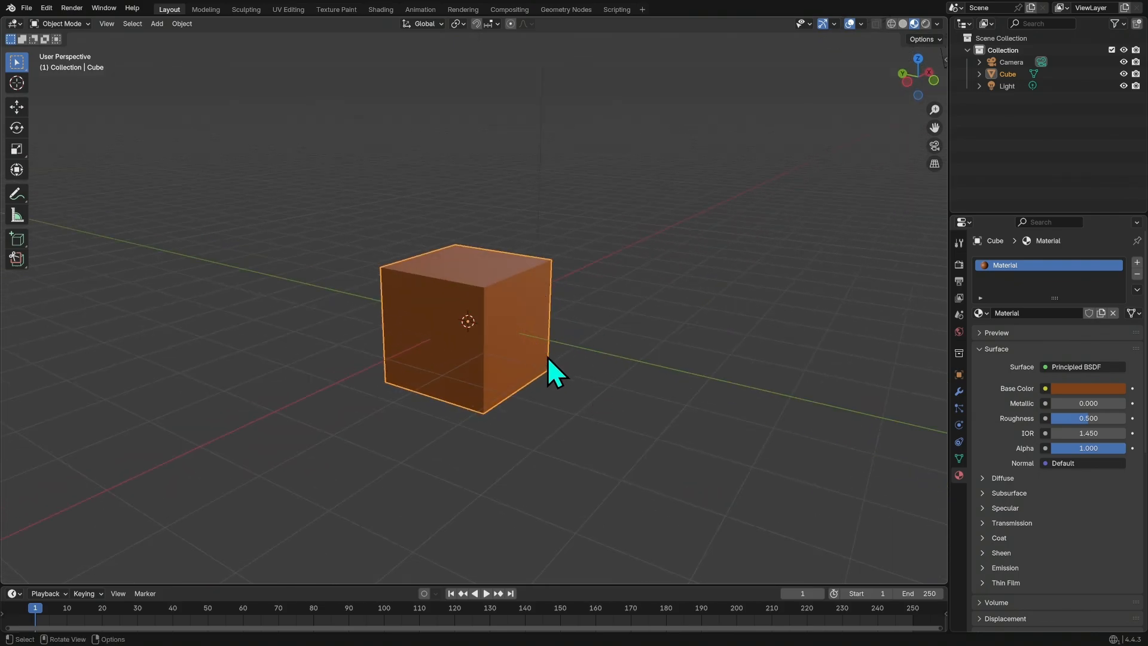
mouse_move(671, 276)
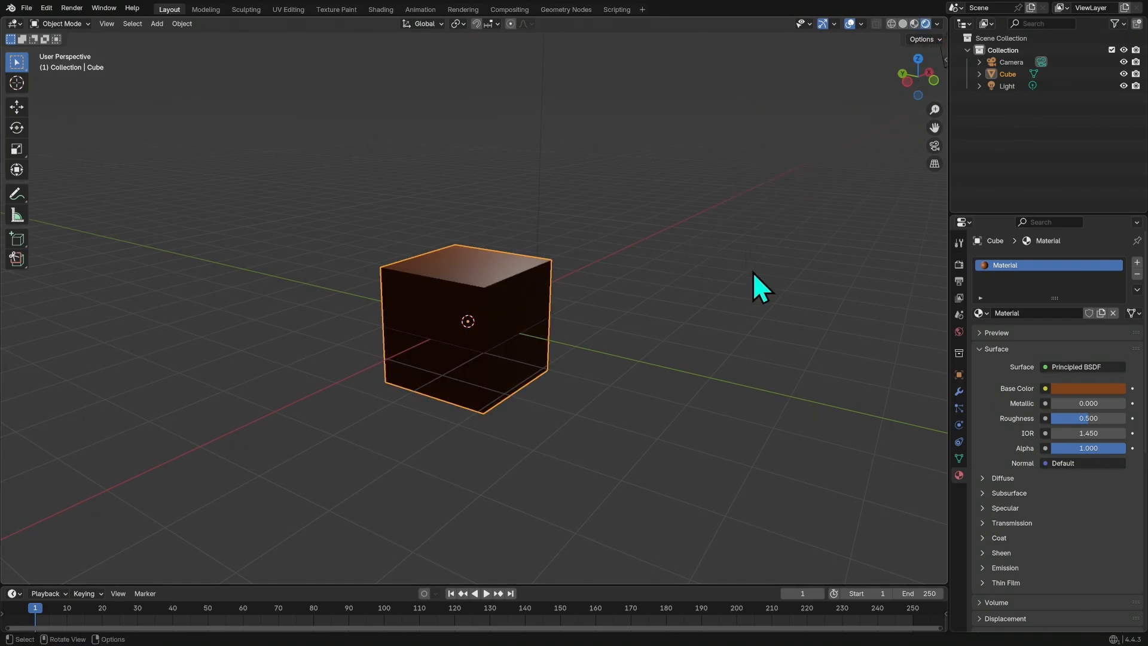
mouse_move(664, 402)
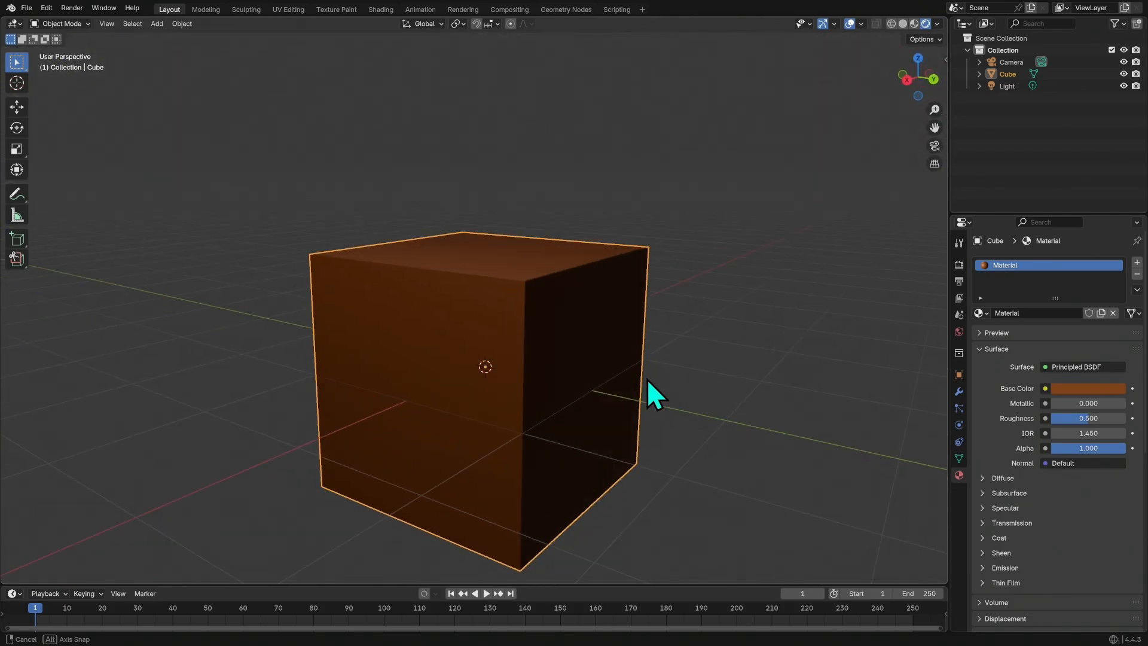
- Orbit around the cube to view its lit brown material shading
left_click_drag(652, 396, 762, 399)
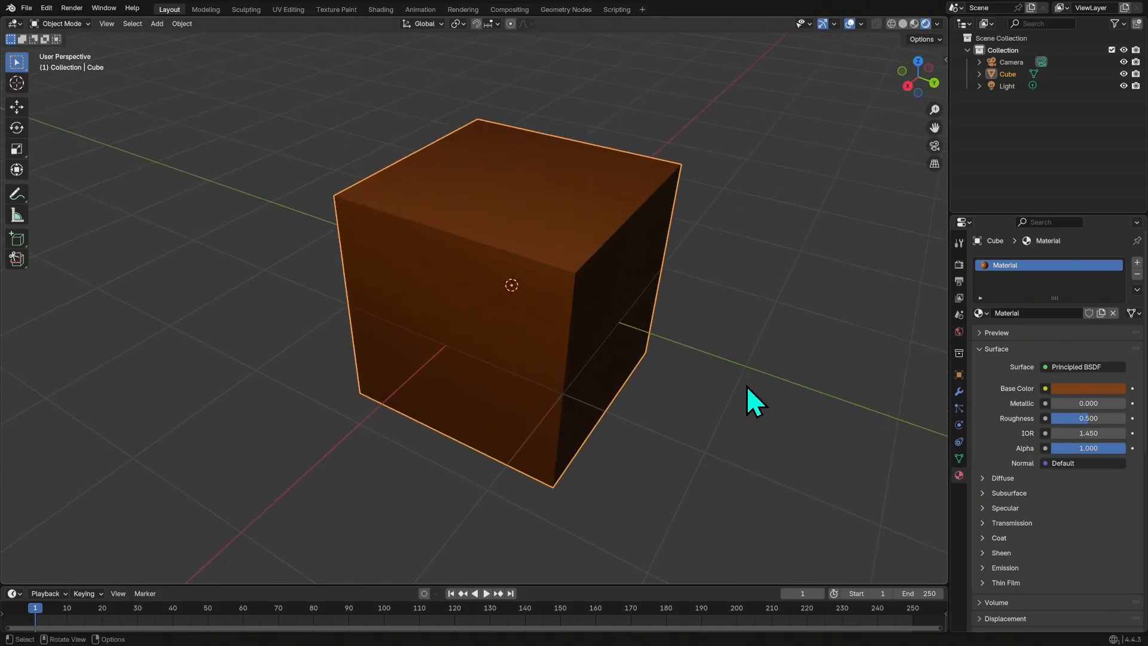
mouse_move(916, 55)
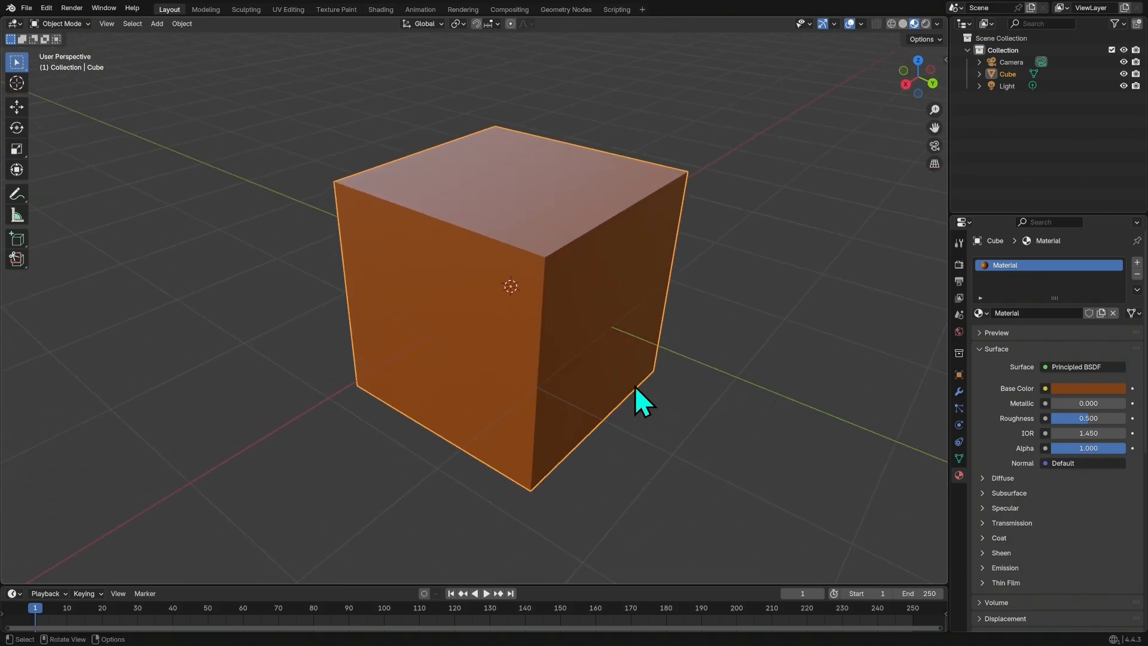
mouse_move(663, 436)
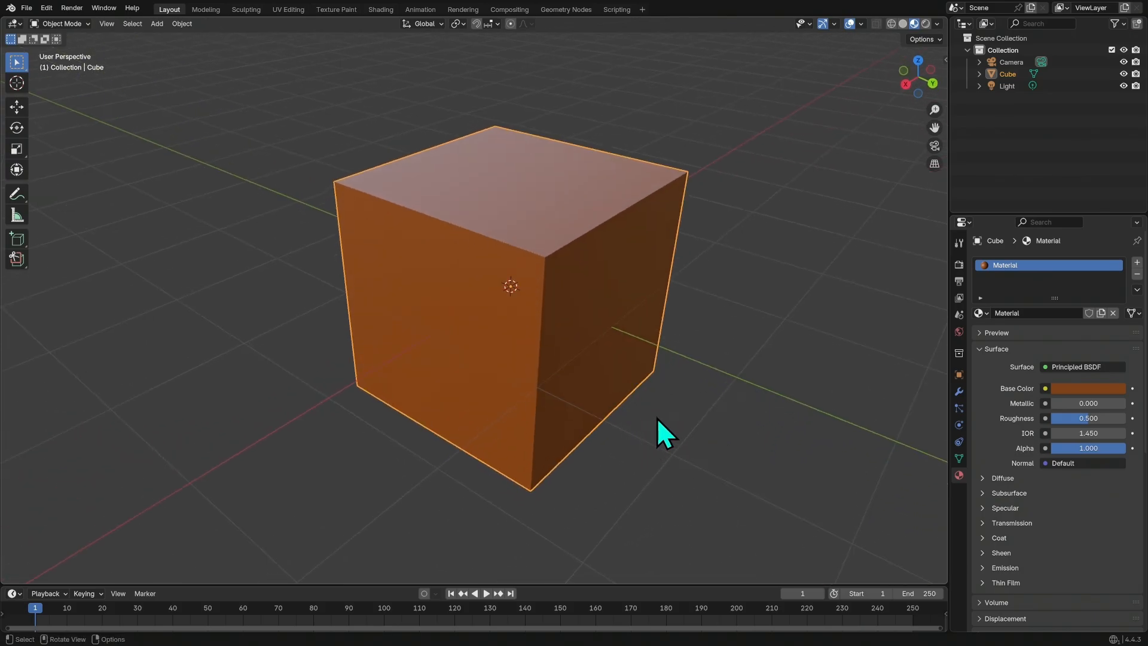
- Enter Edit Mode on the cube and inset a side face into a framed panel
left_click_drag(659, 431, 674, 421)
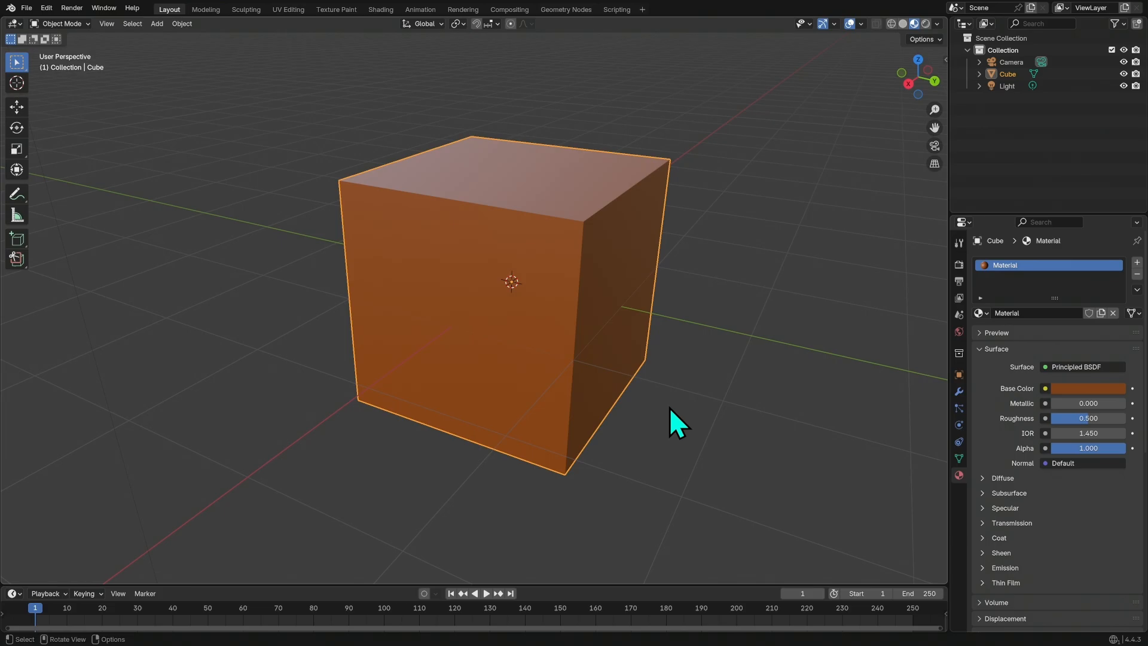
mouse_move(644, 387)
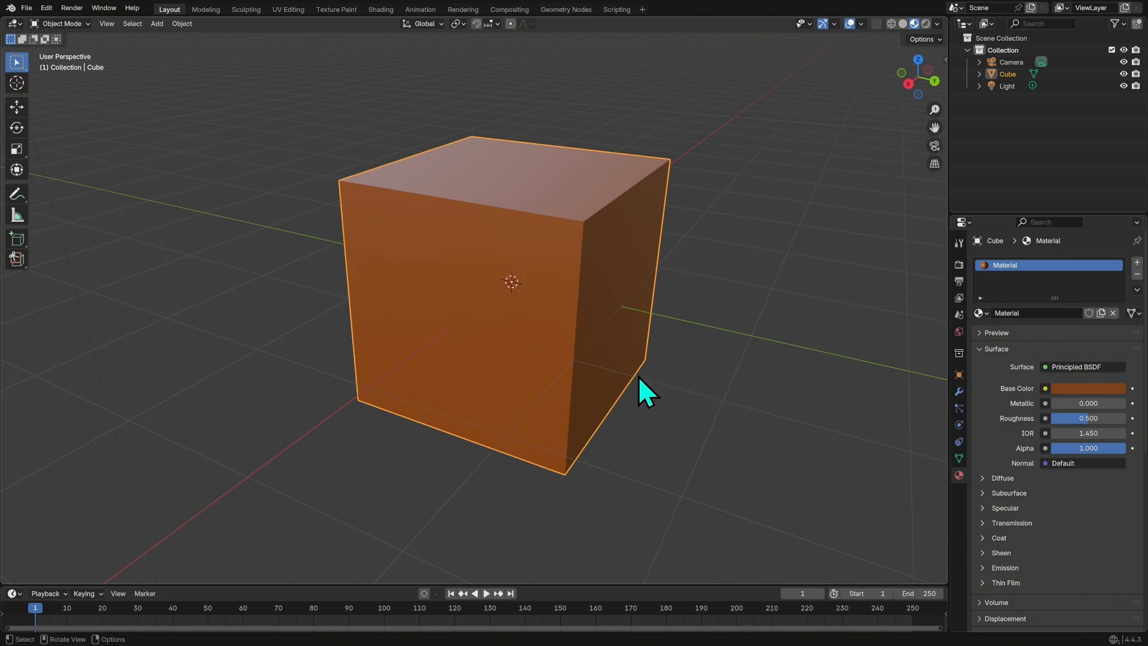
mouse_move(617, 340)
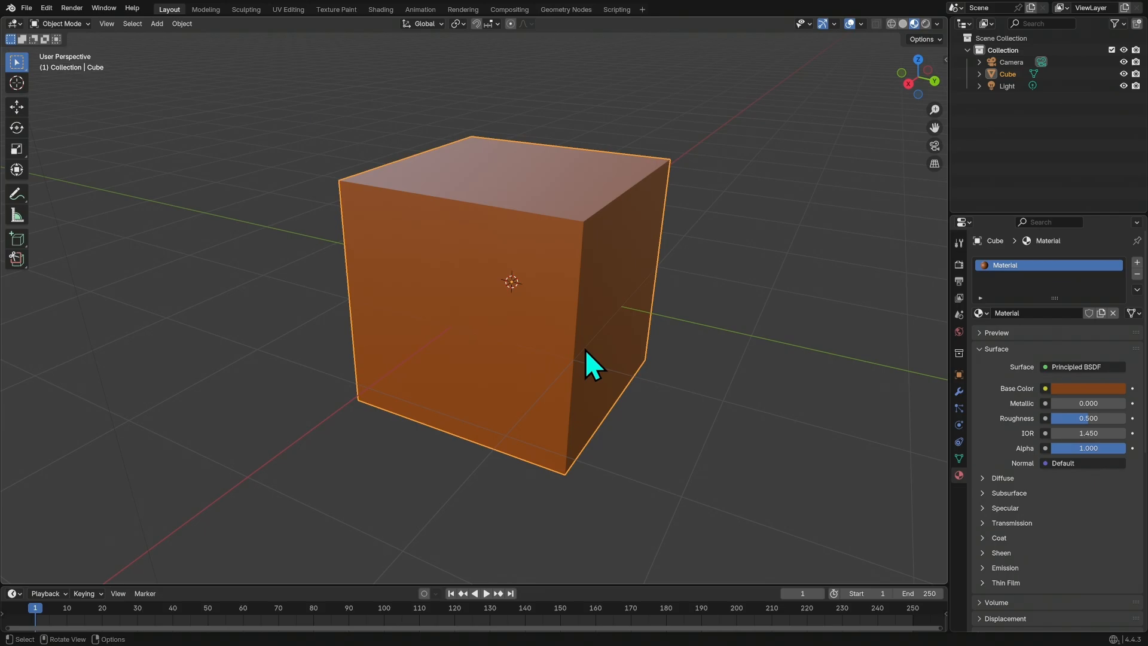
key("Tab")
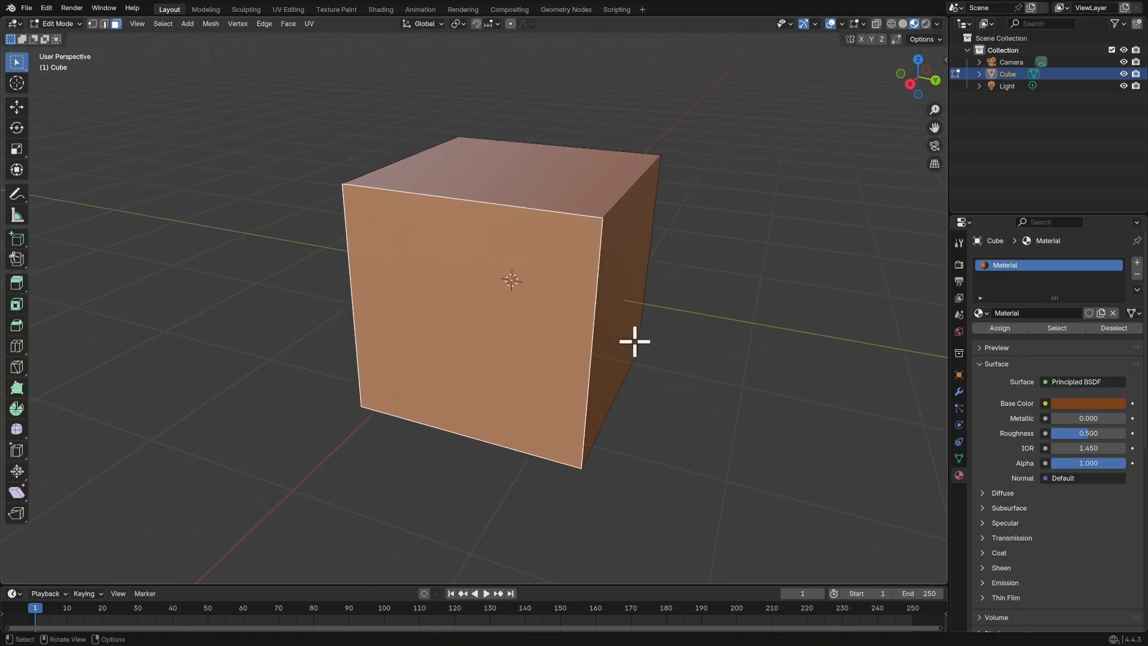
key("i")
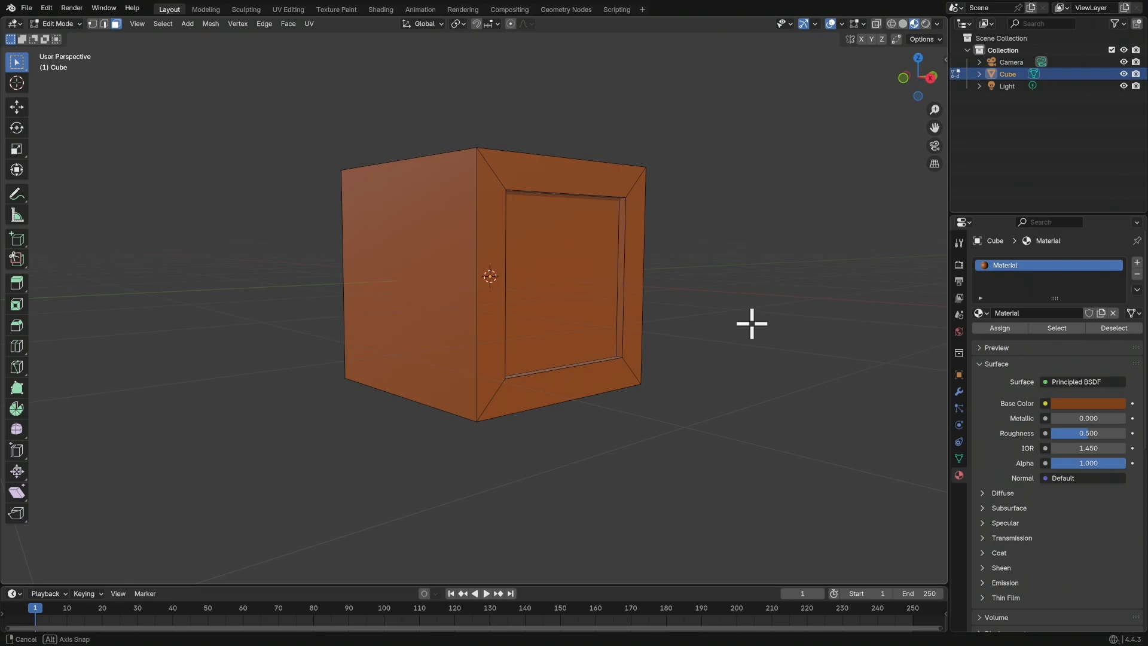
- Orbit the view to inspect the cube's inset face
left_click_drag(751, 323, 664, 323)
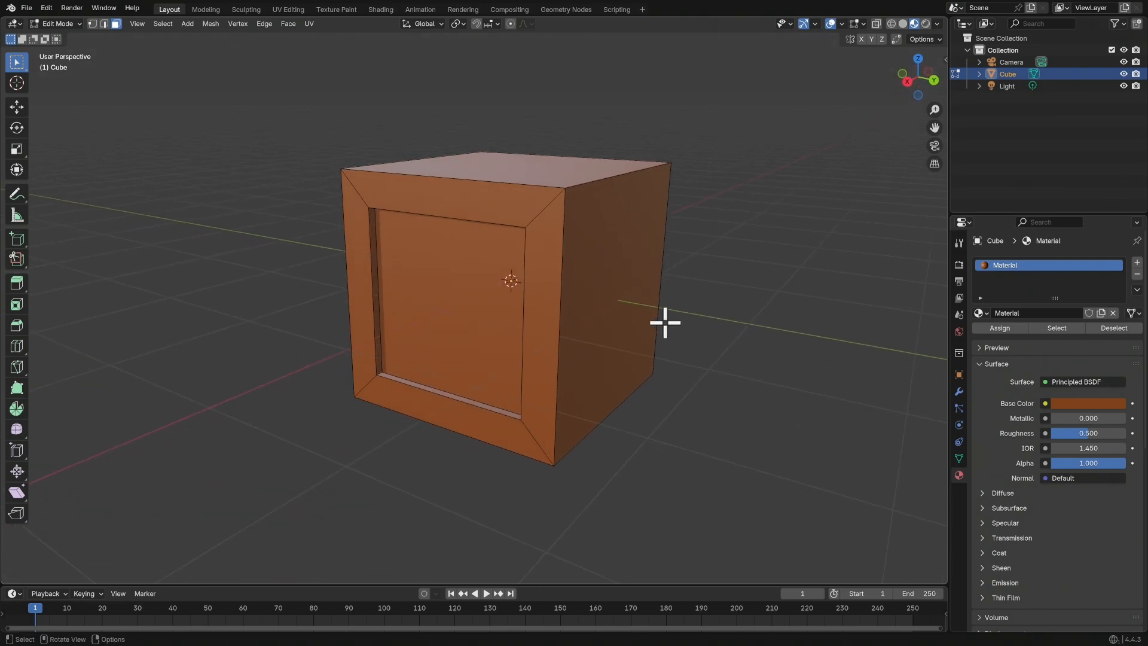
left_click_drag(664, 322, 683, 330)
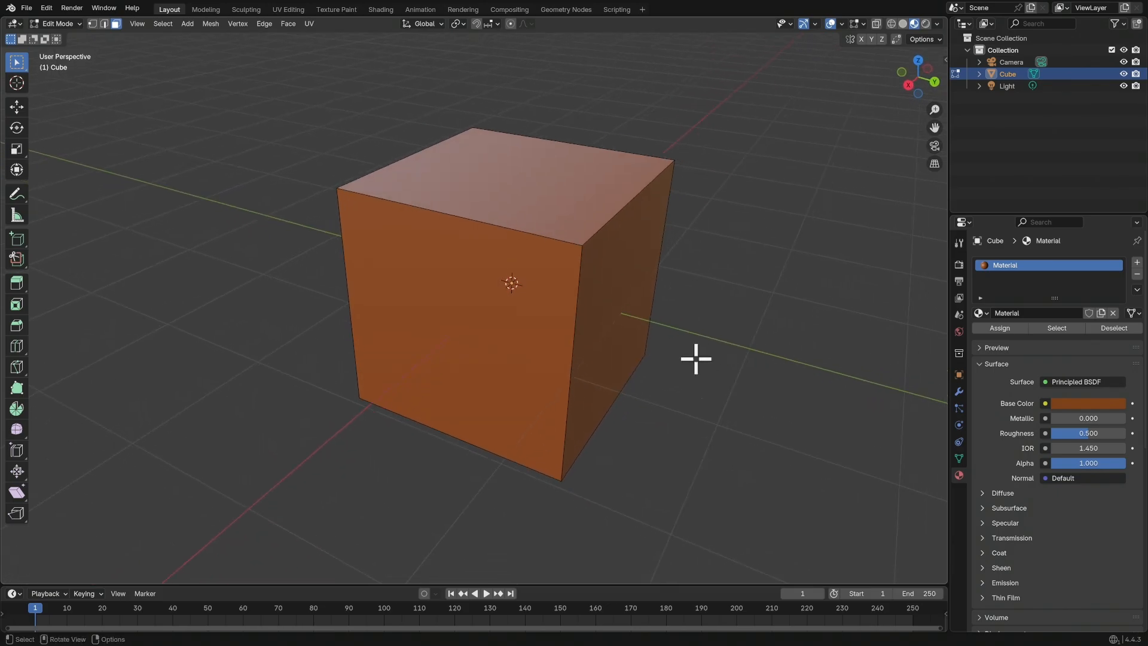
mouse_move(536, 334)
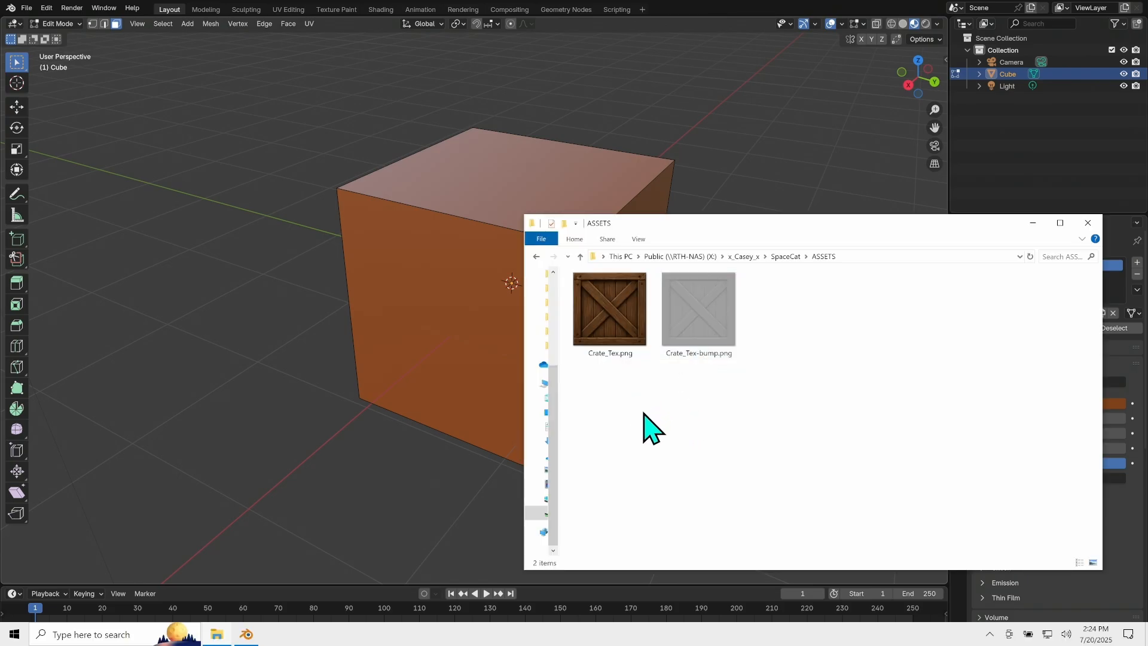
- View the Crate_Tex.png wooden crate image in Photos
double_click(609, 307)
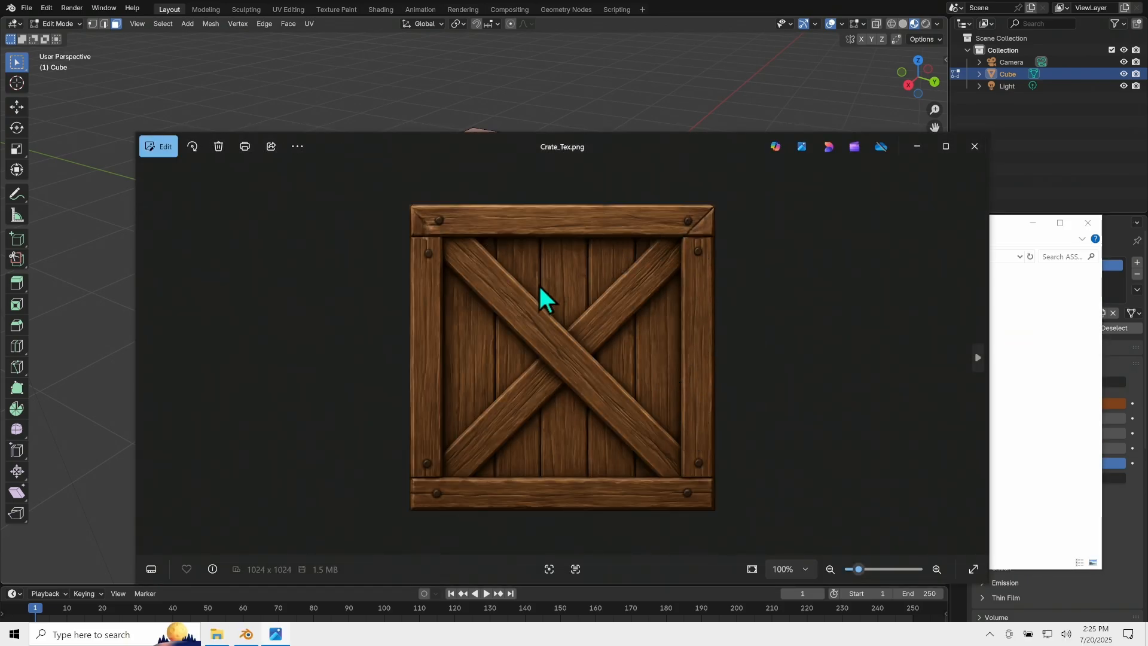
mouse_move(644, 432)
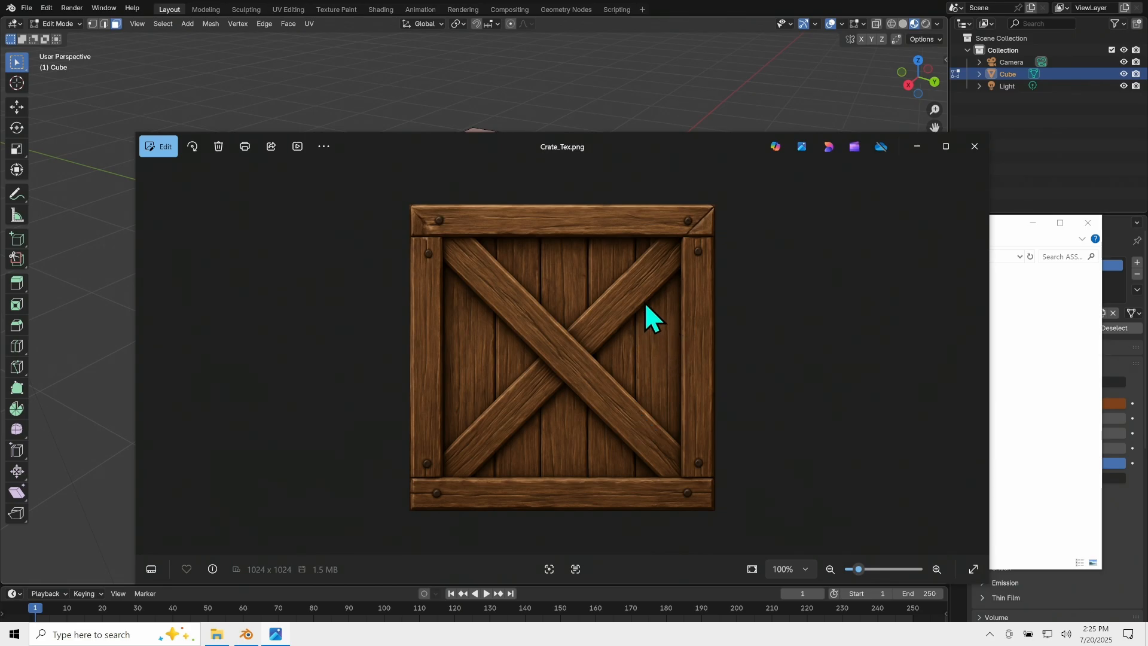
mouse_move(651, 421)
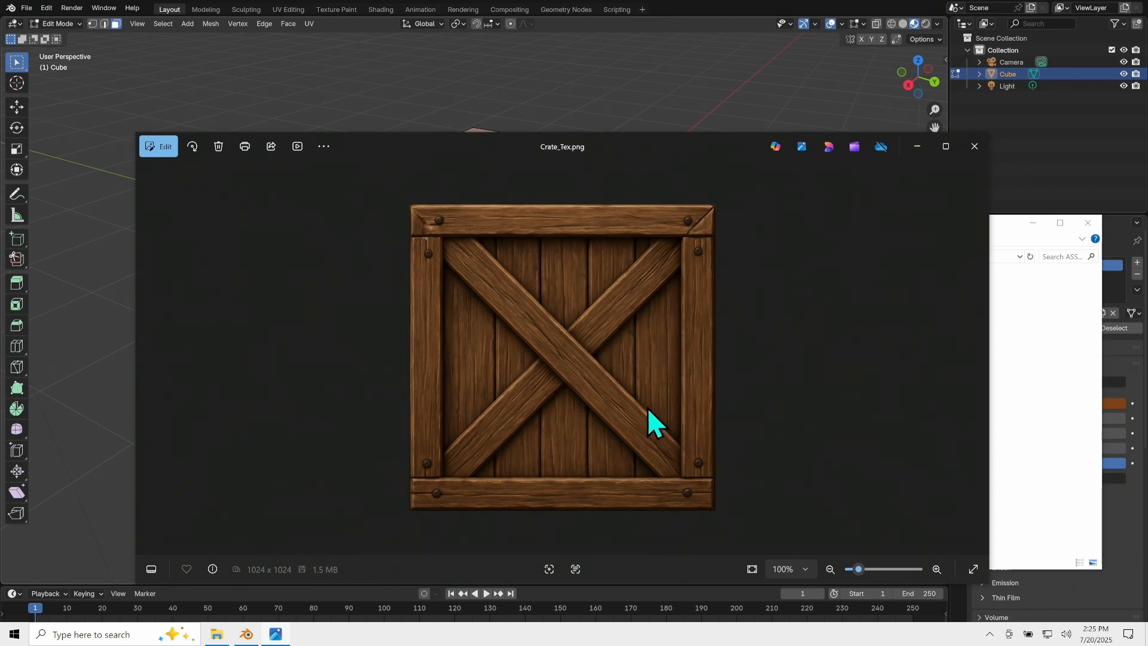
mouse_move(642, 417)
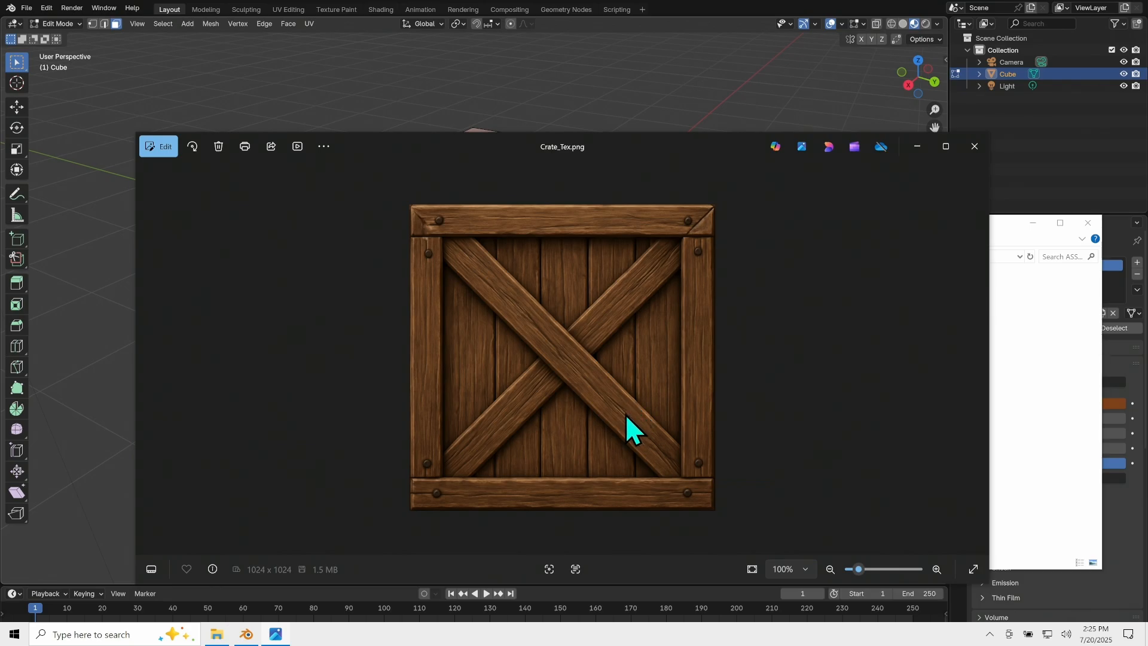
mouse_move(648, 421)
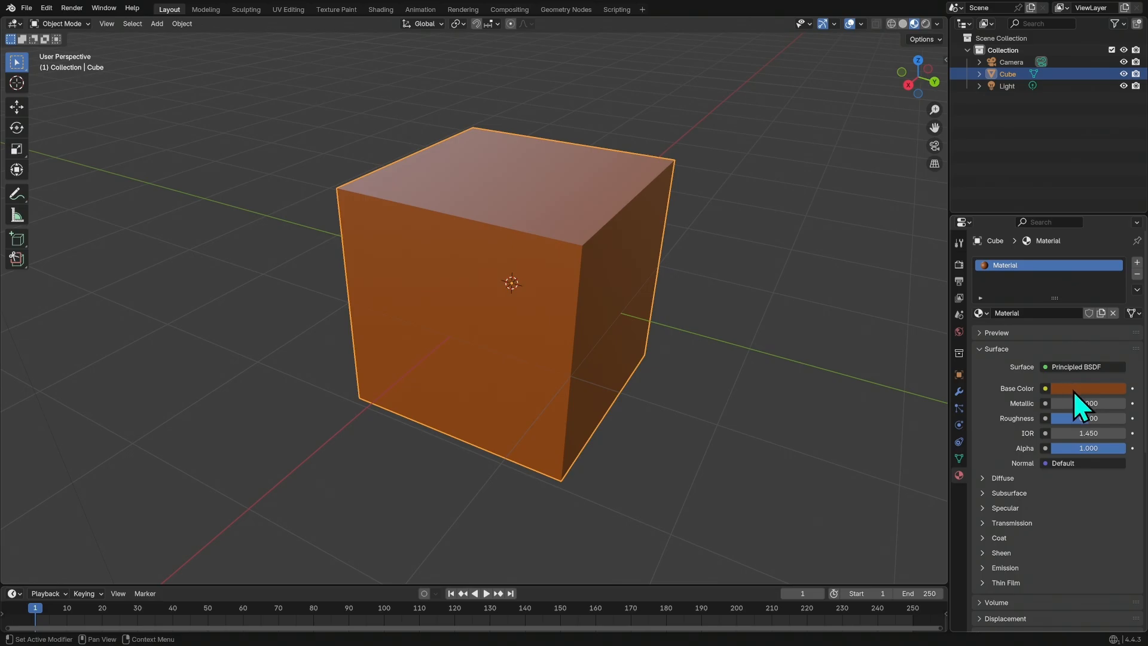
- Reset the base colour to white and drive it with an Image Texture input
left_click(1087, 388)
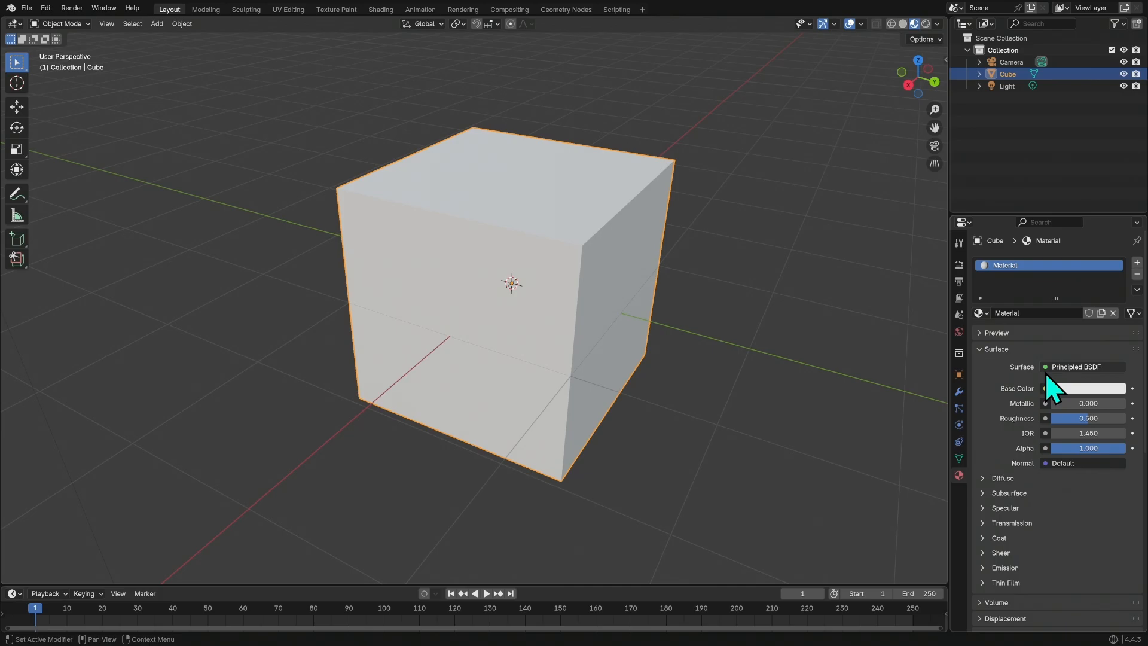
left_click(1045, 387)
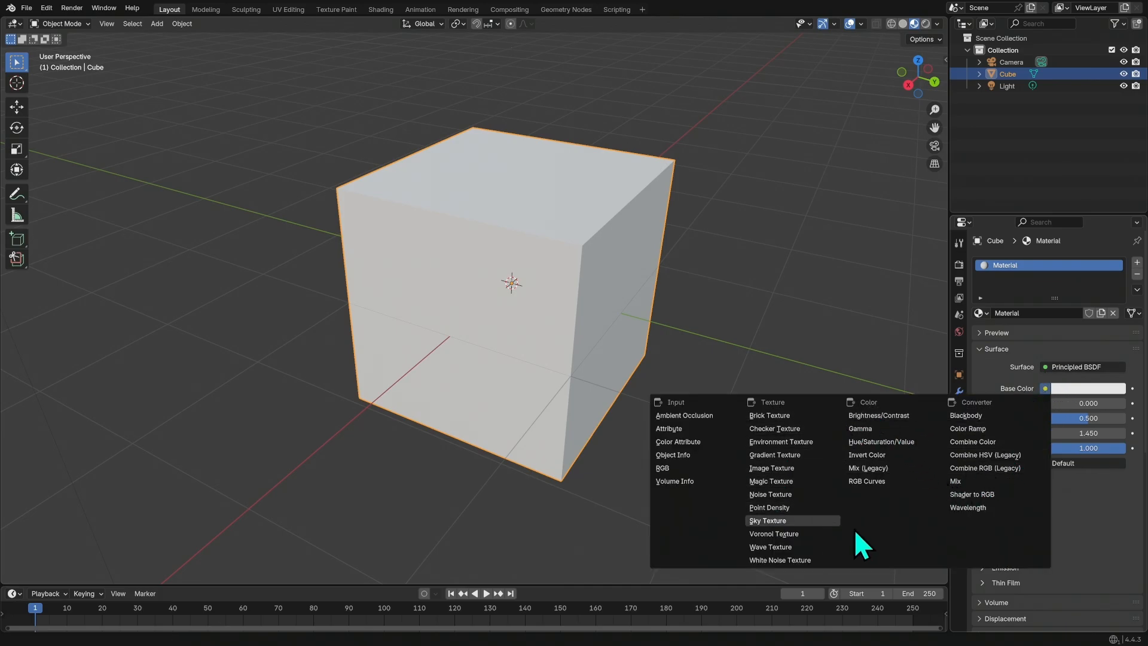
mouse_move(967, 415)
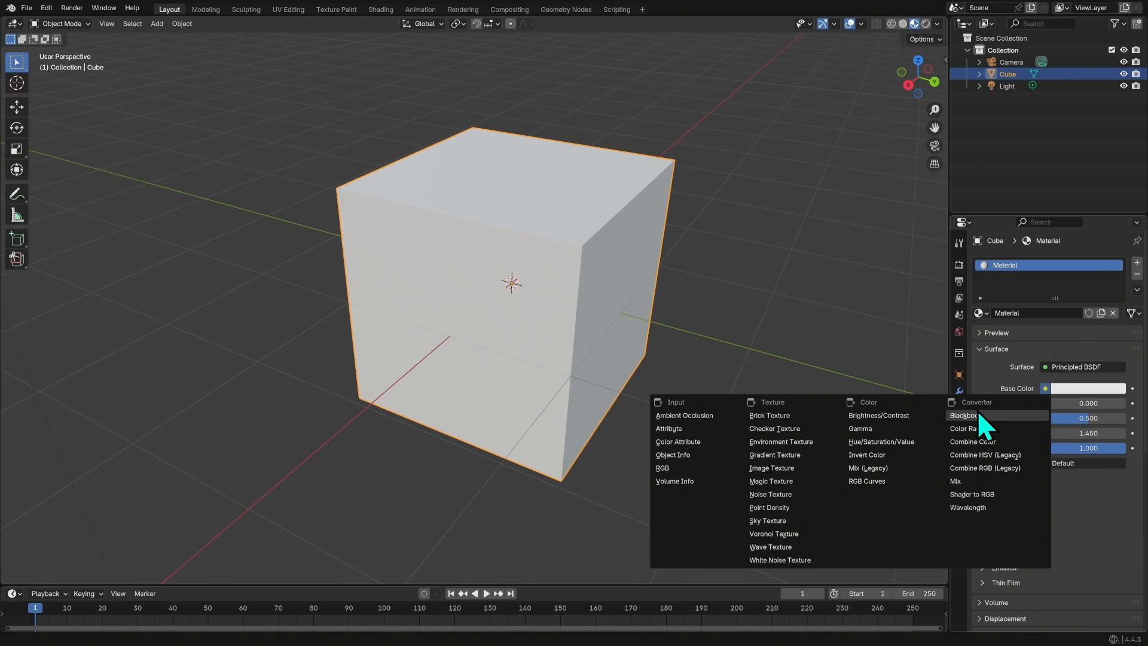
mouse_move(771, 467)
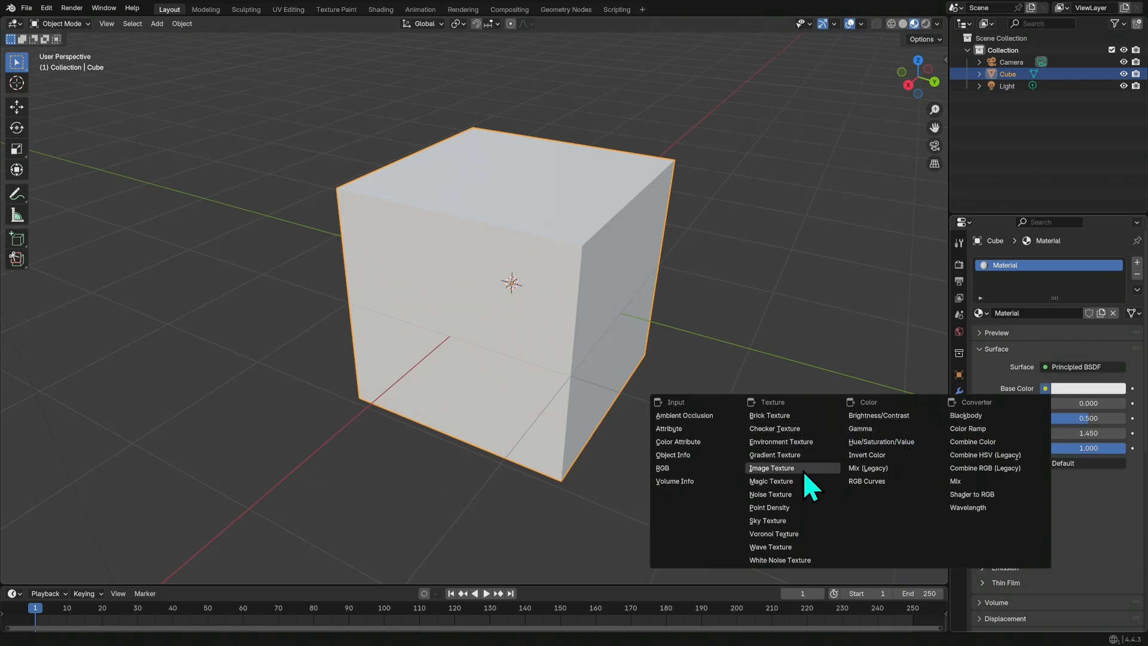
left_click(772, 467)
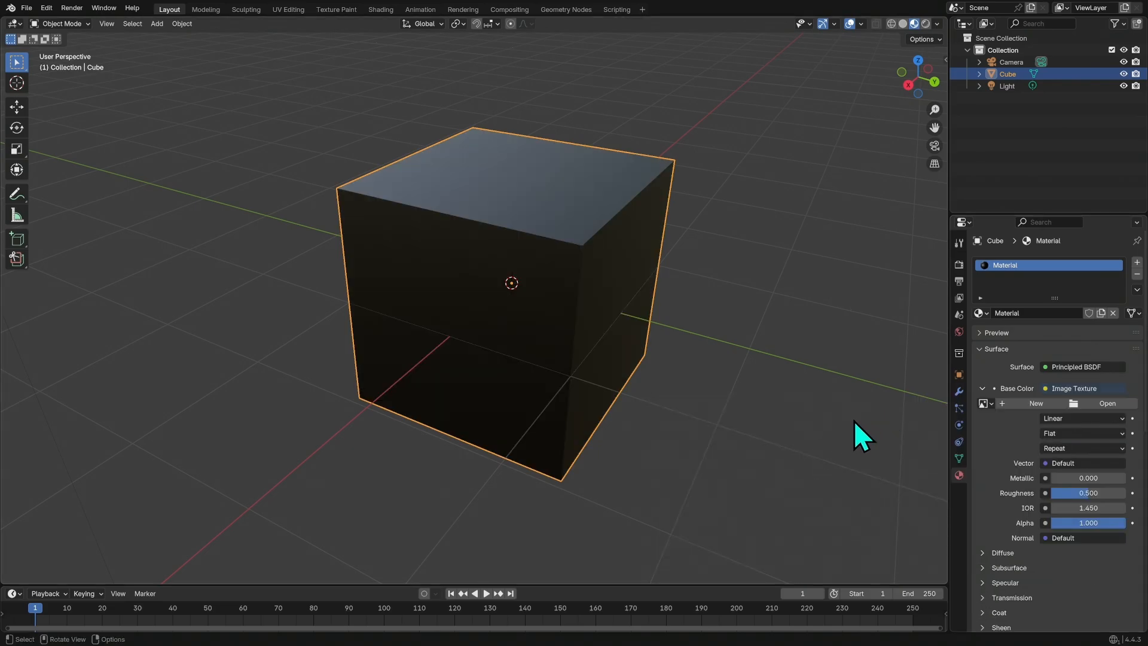
mouse_move(674, 432)
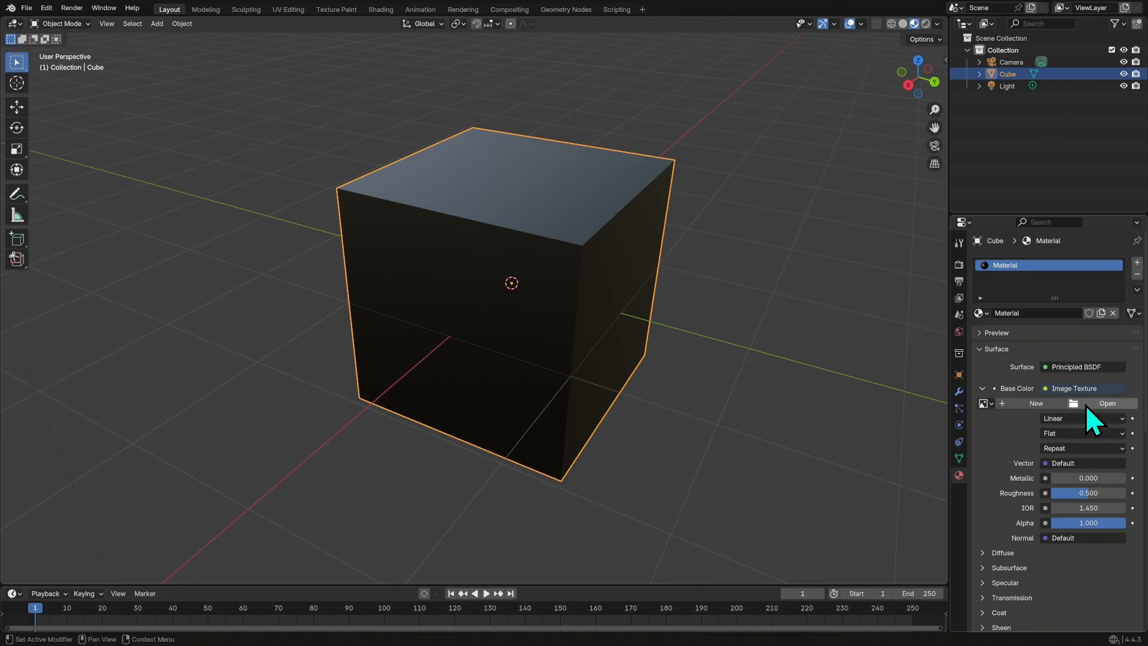
- Load Crate_Tex.png into the material's image texture
left_click(1107, 403)
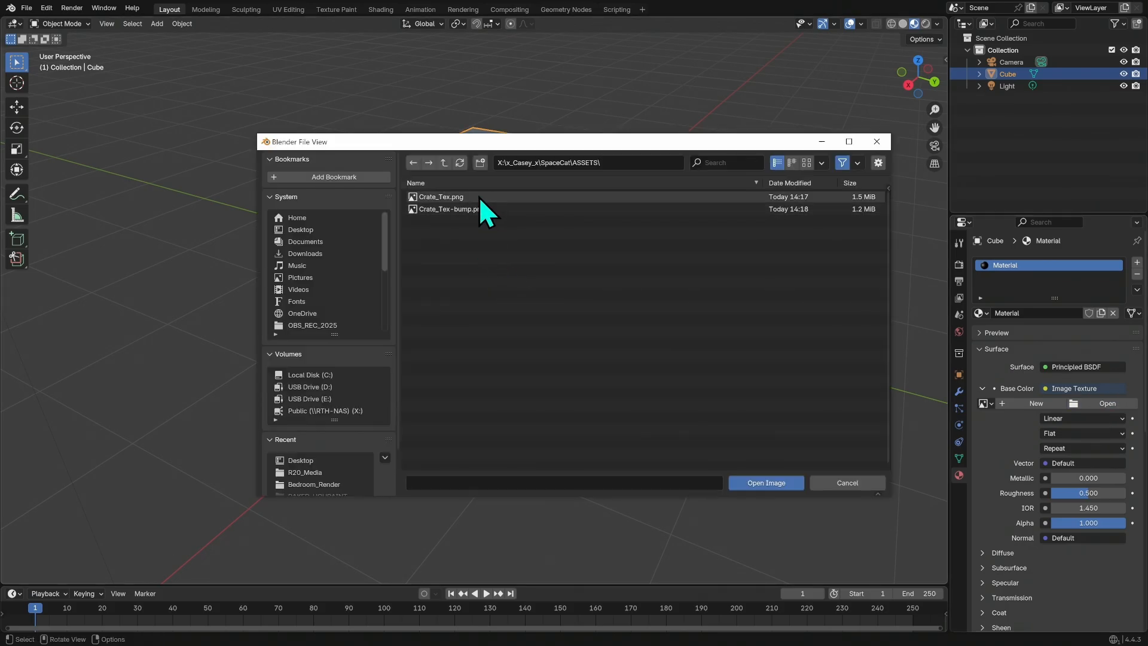
left_click(440, 196)
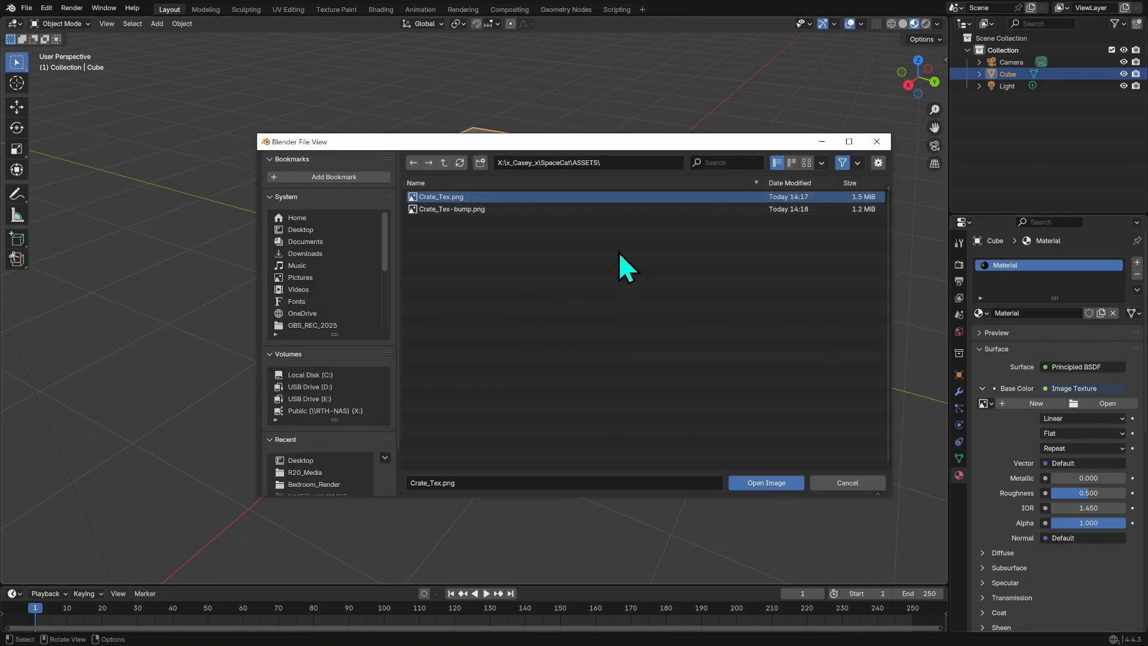
mouse_move(641, 297)
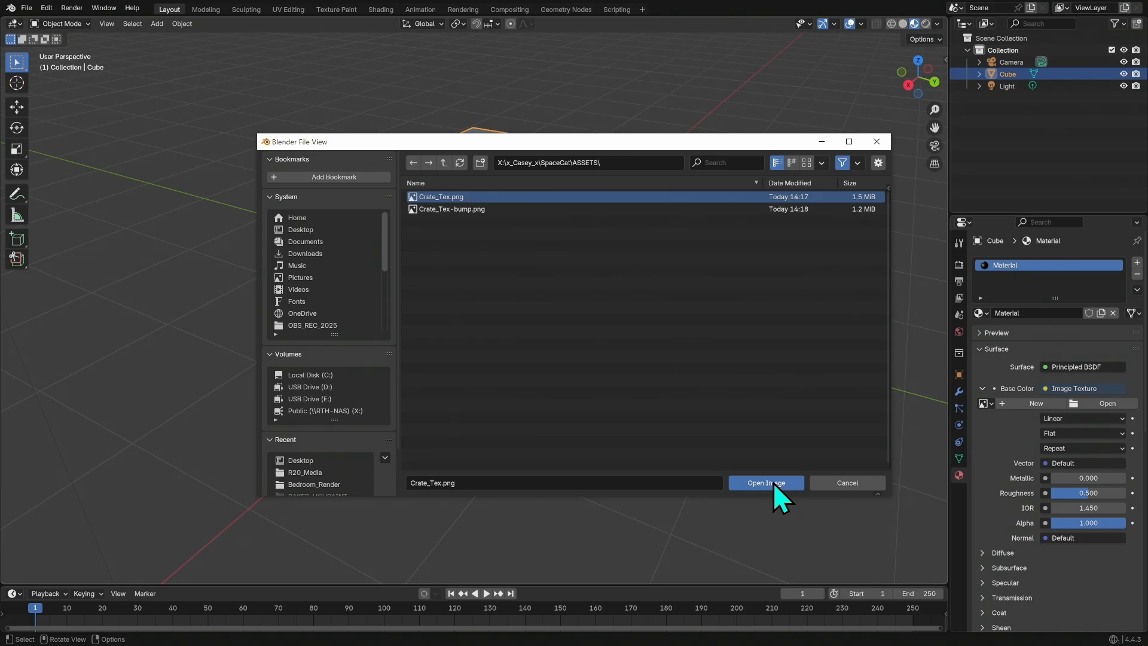
left_click(766, 482)
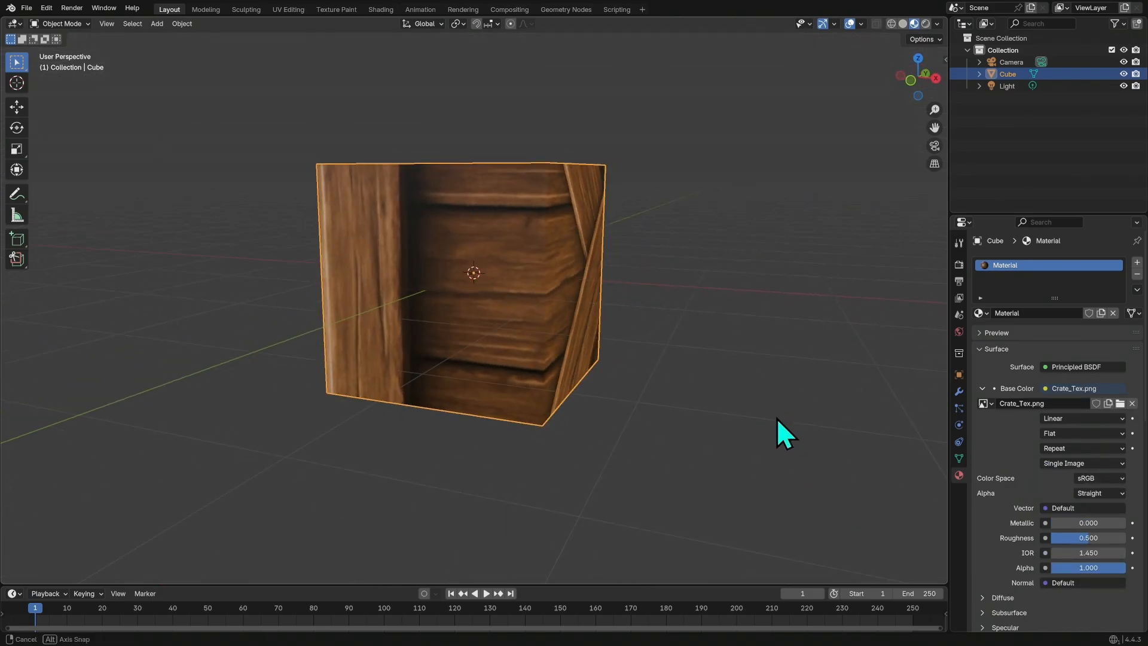
left_click_drag(783, 431, 597, 376)
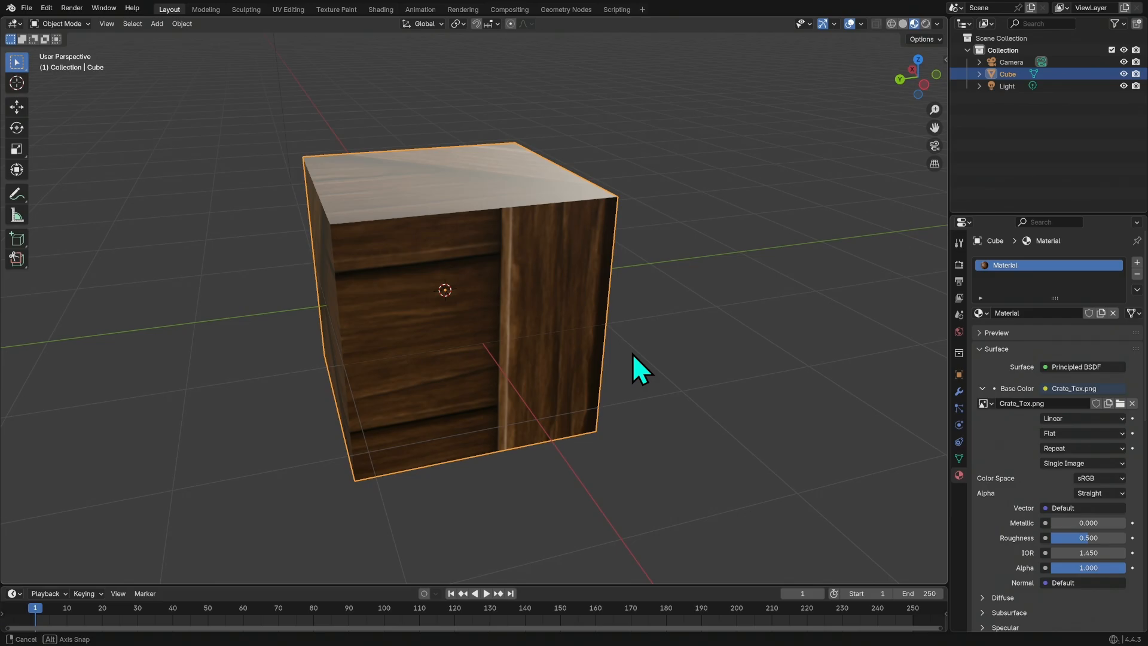
left_click_drag(641, 370, 724, 373)
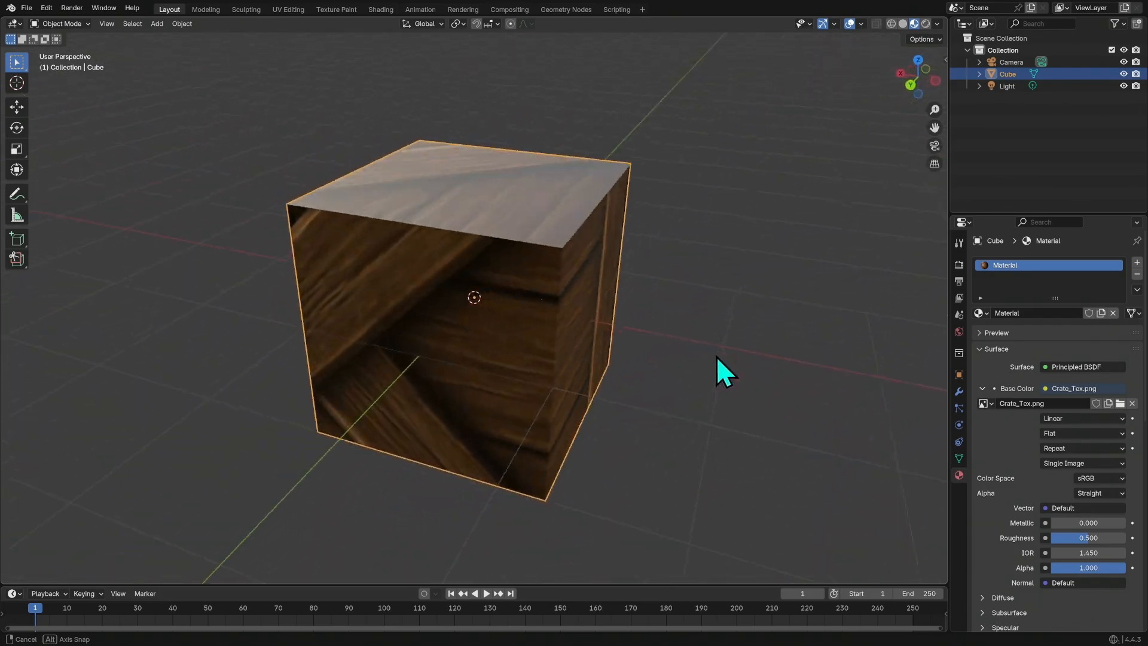
left_click_drag(721, 369, 821, 410)
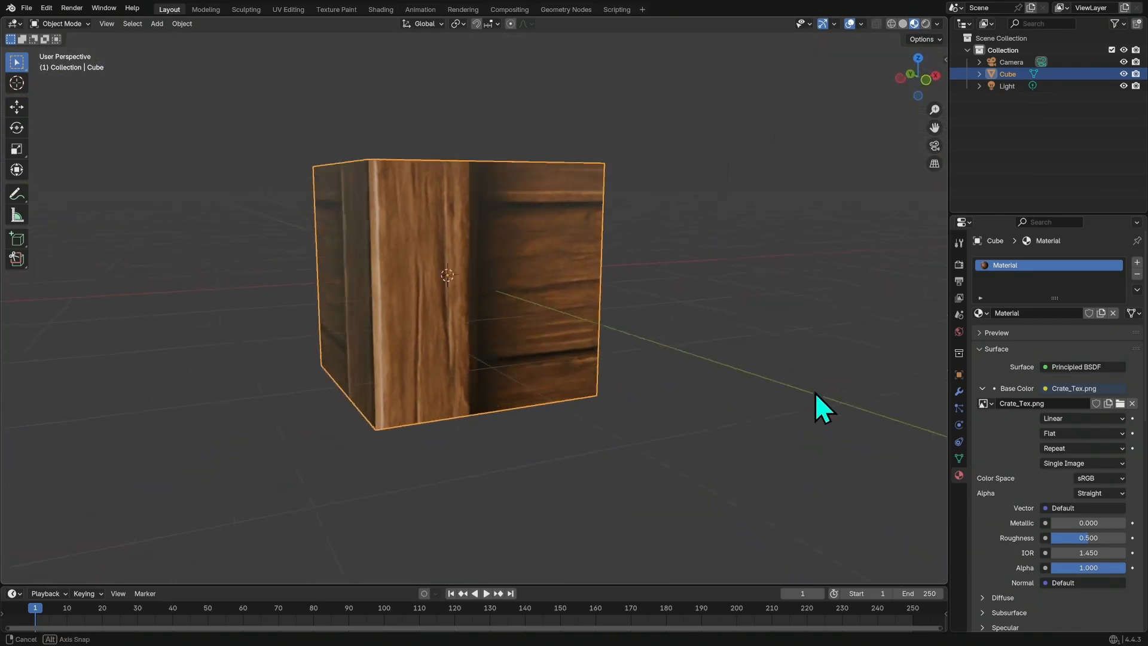
left_click_drag(820, 407, 784, 431)
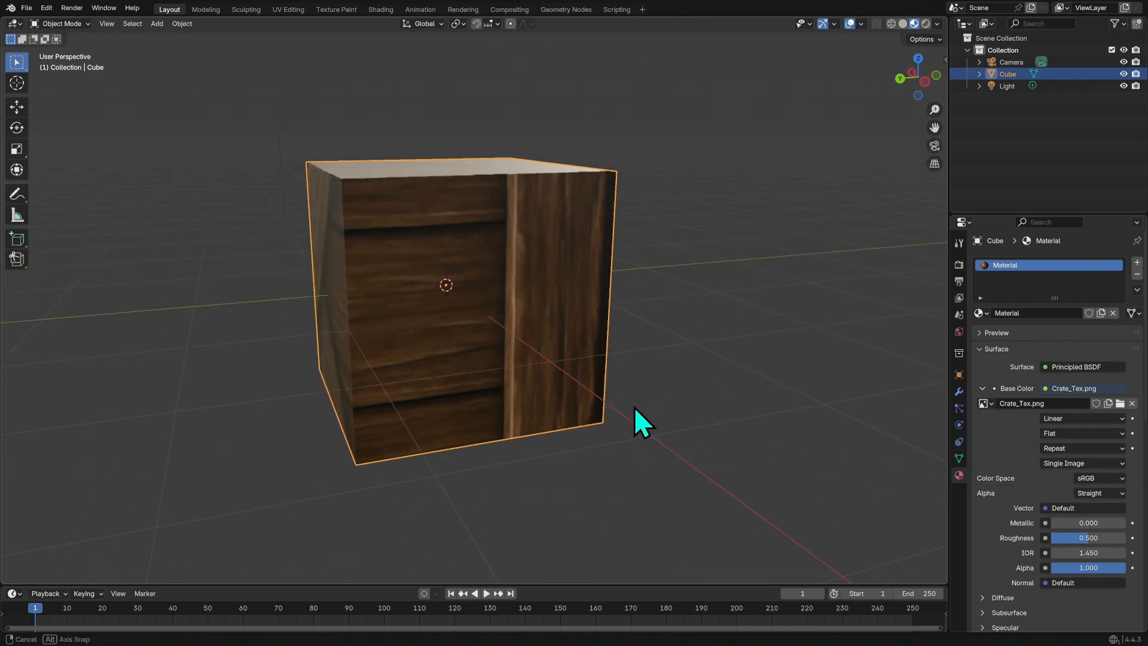
left_click_drag(641, 425, 666, 387)
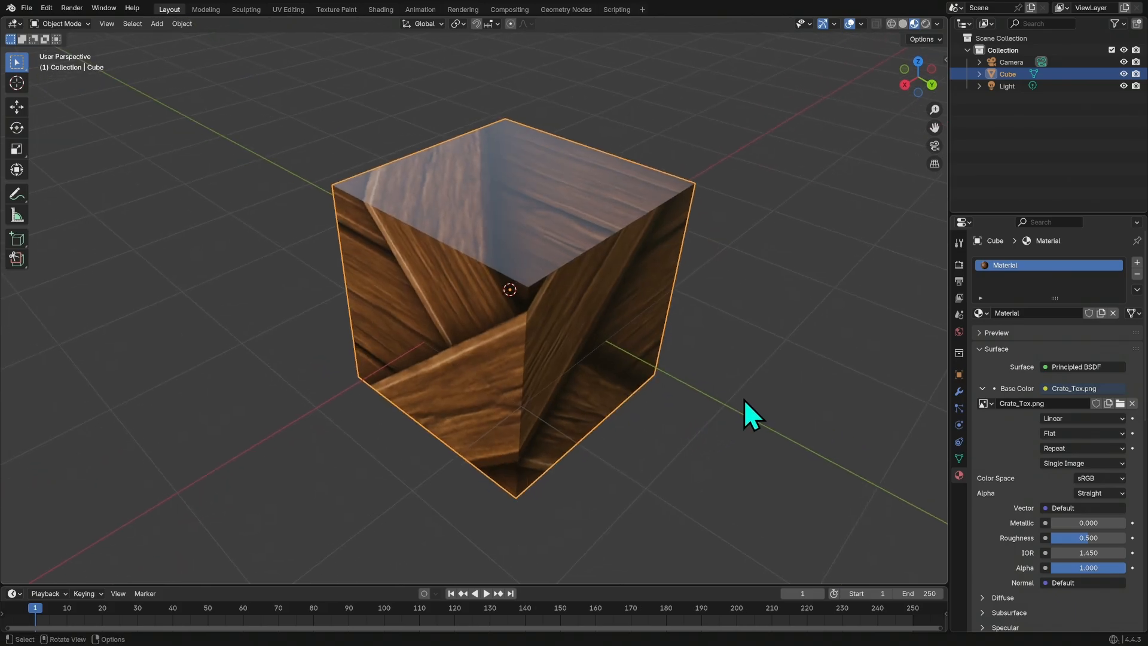
mouse_move(735, 425)
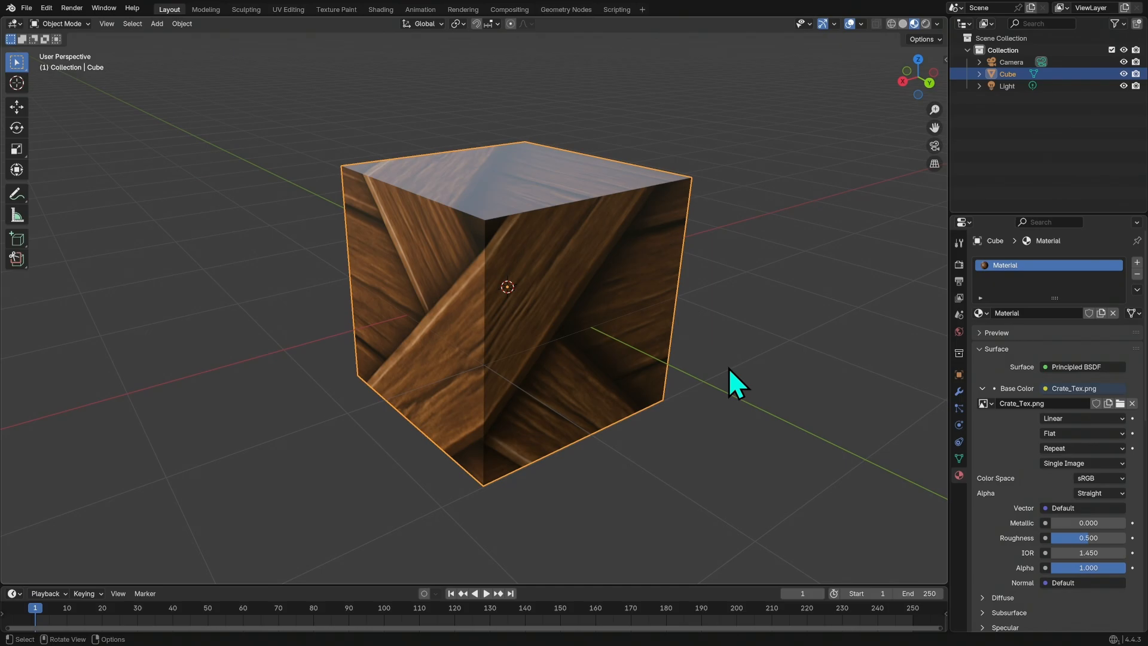
mouse_move(579, 406)
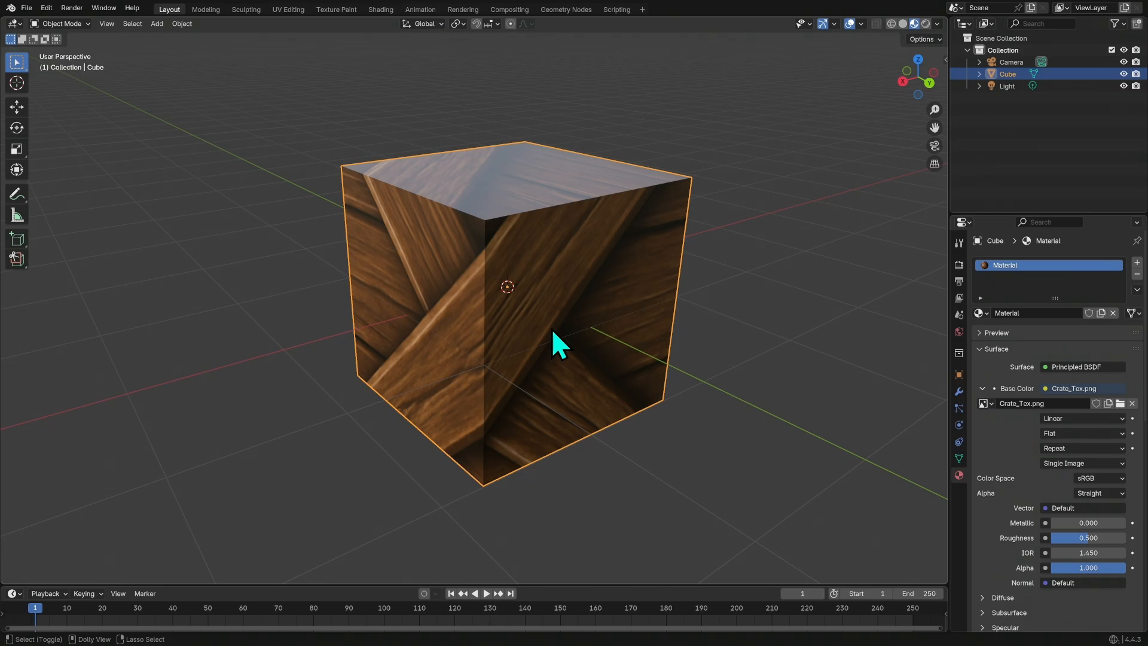
left_click_drag(505, 146, 564, 377)
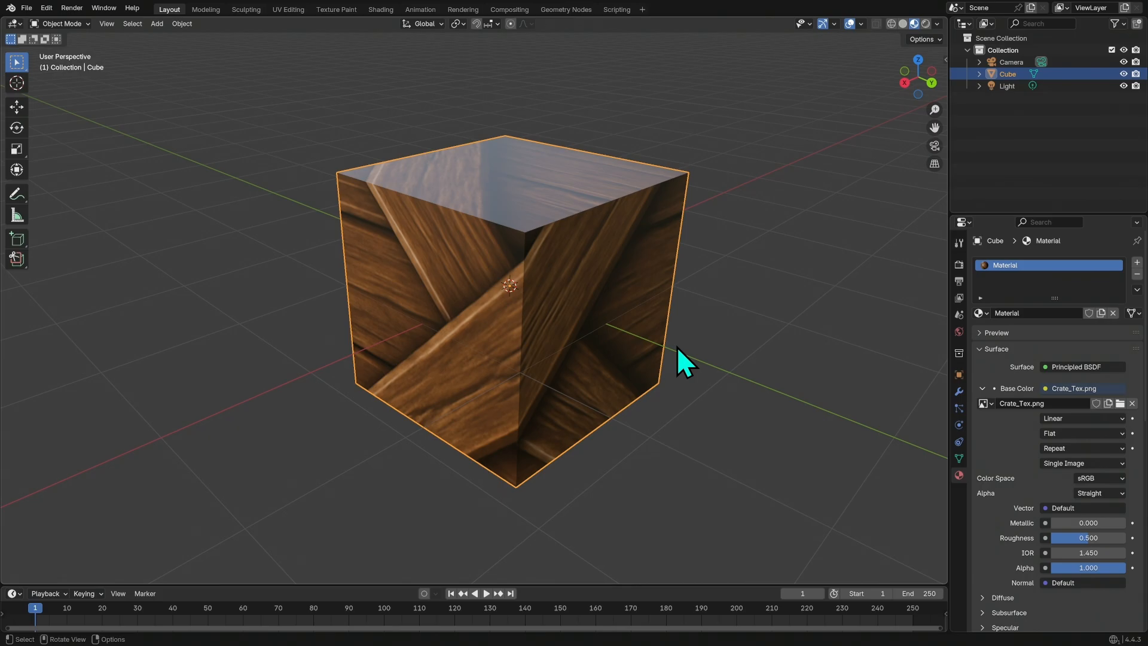
mouse_move(707, 364)
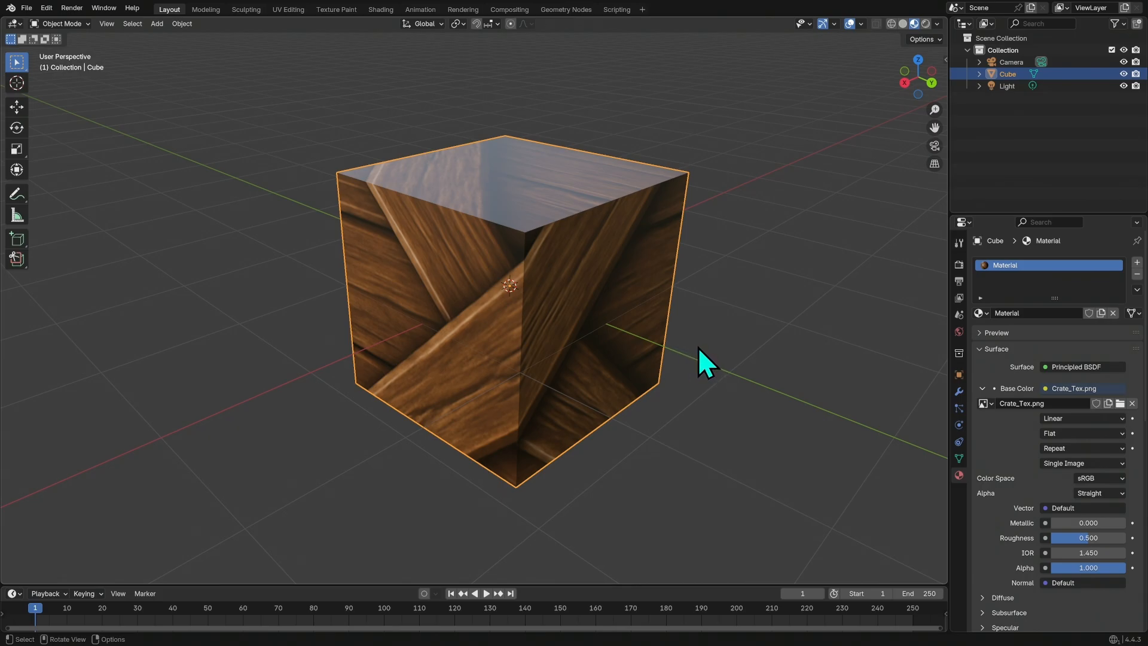
left_click_drag(707, 362, 688, 355)
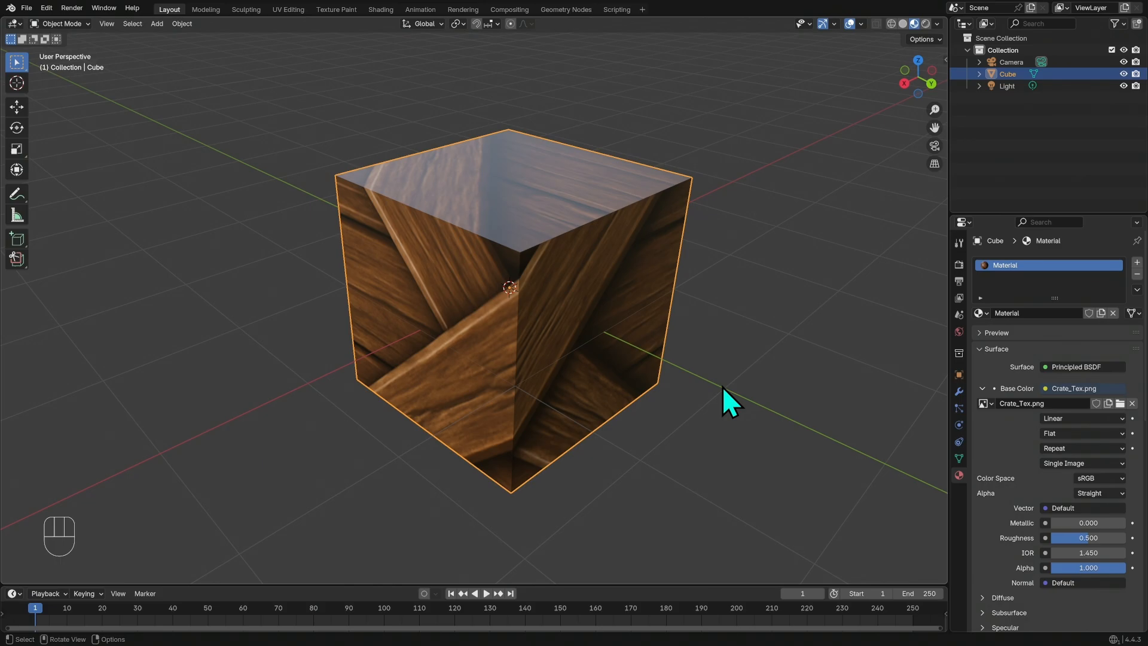
- Unwrap the cube's UVs with Cube Projection in Edit Mode
key("Tab")
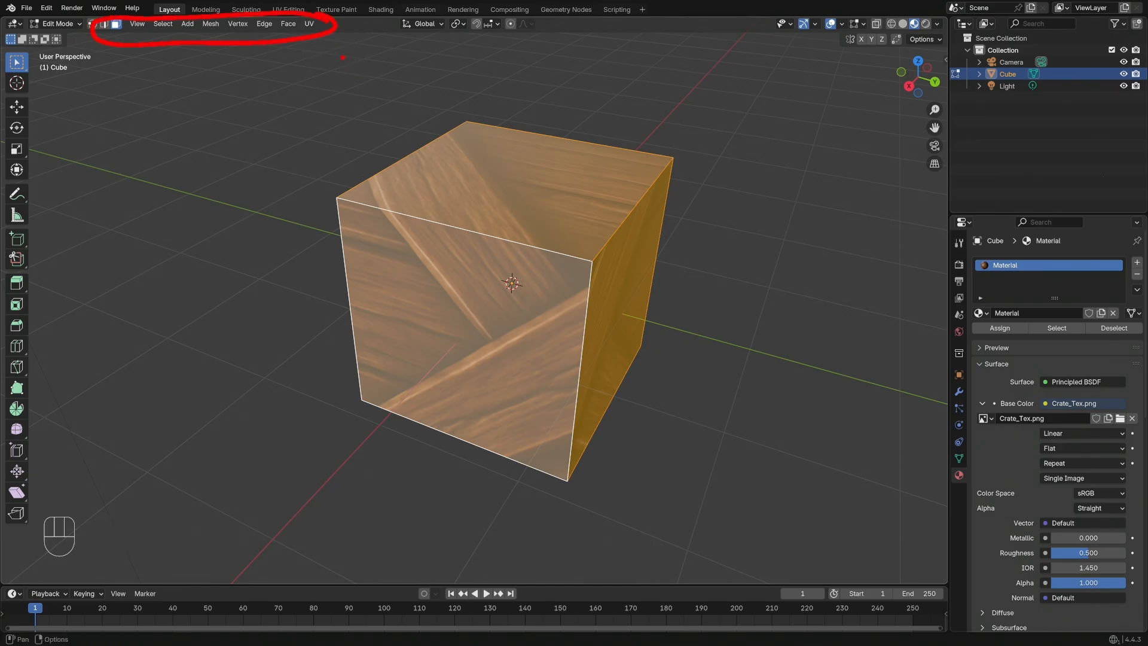
left_click(308, 22)
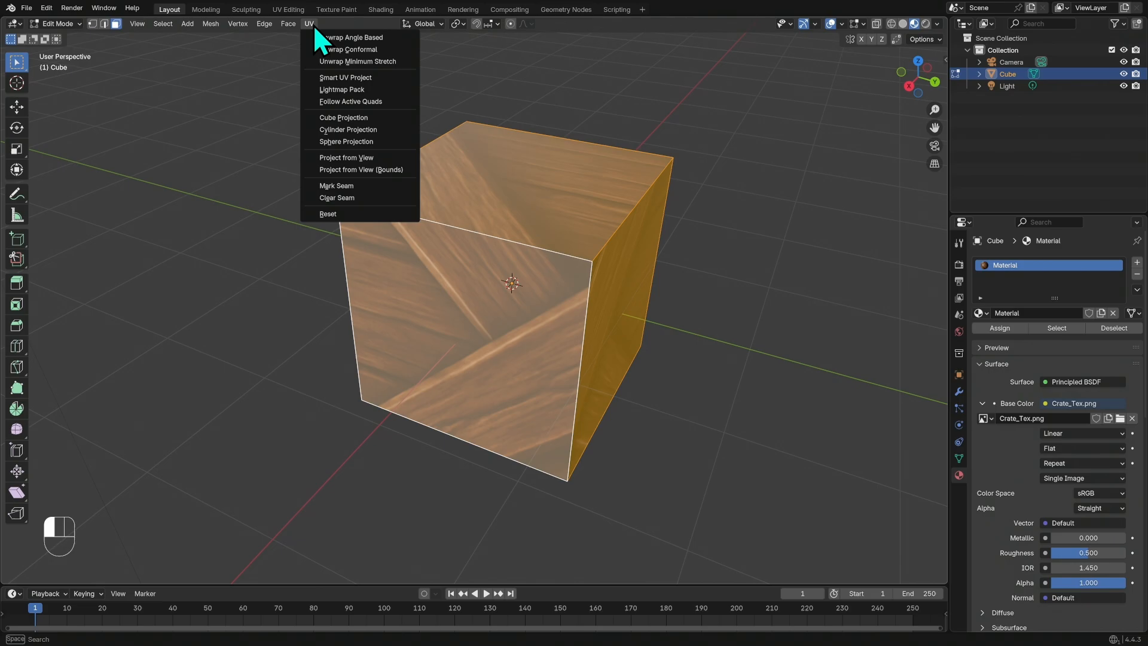
mouse_move(393, 138)
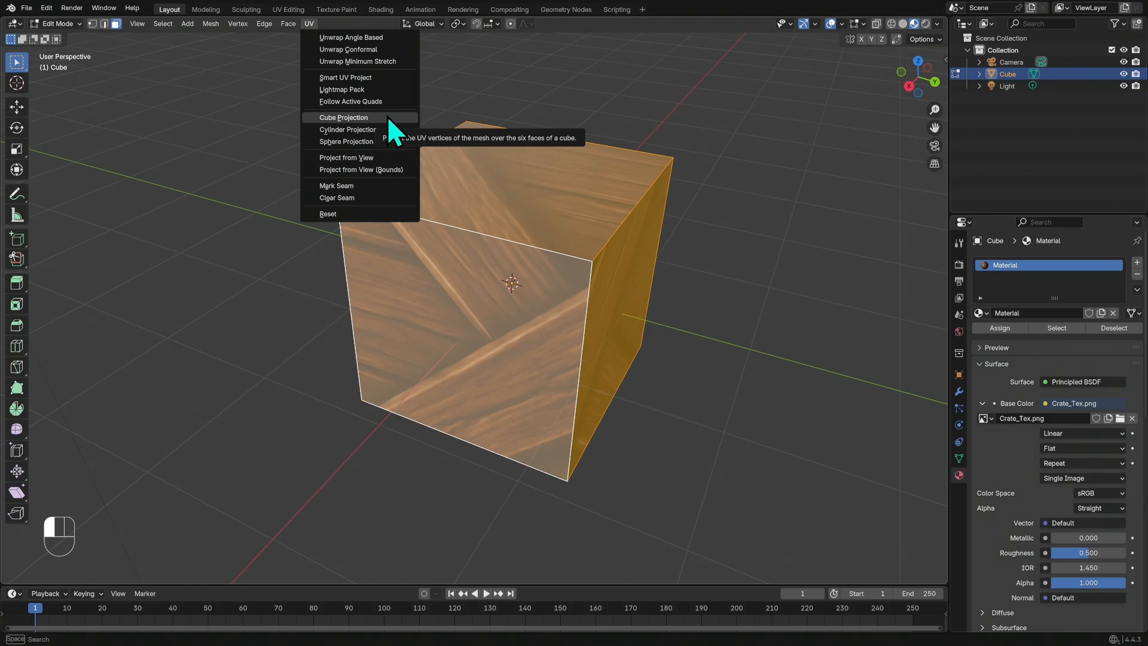
left_click(343, 117)
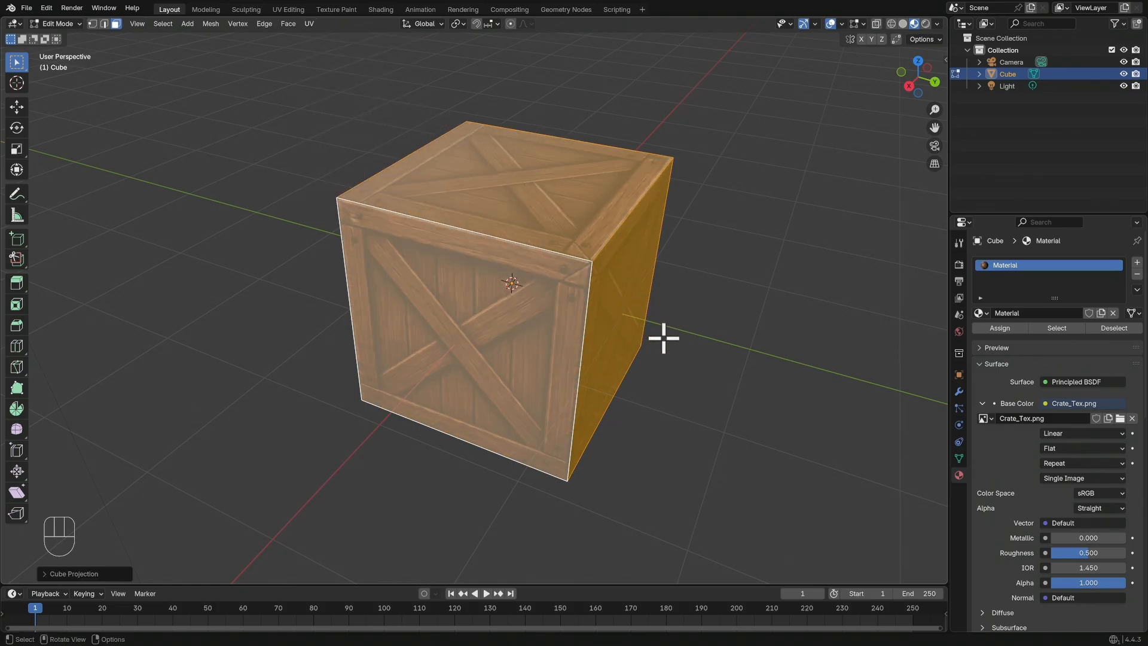
- Return to Object Mode and orbit around the finished textured crate
key("Tab")
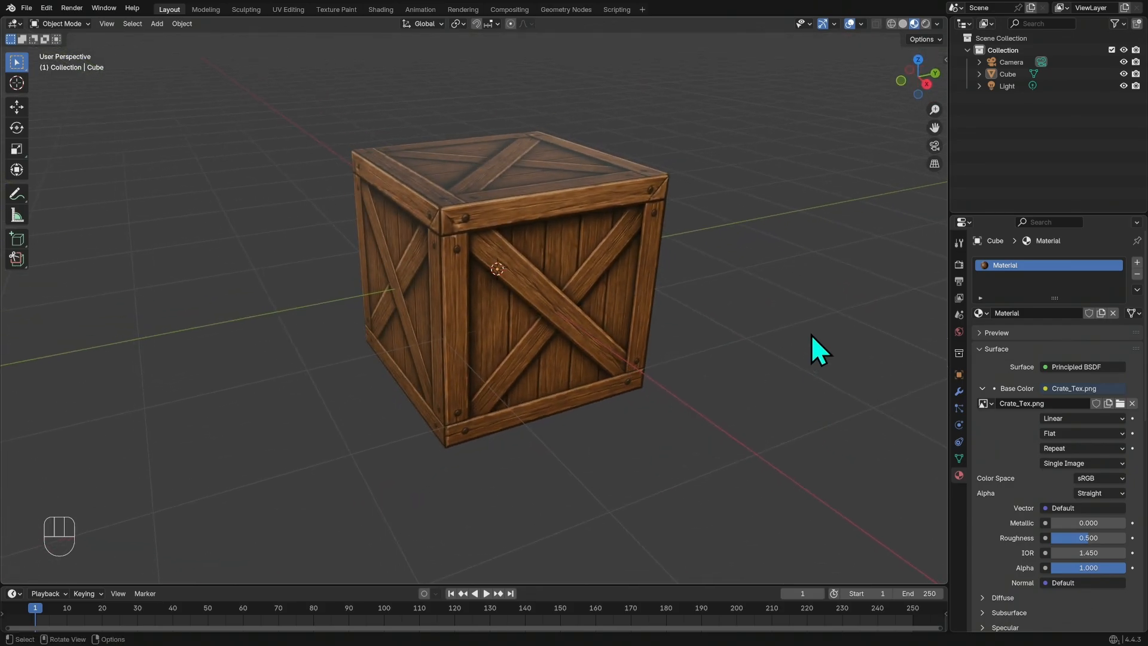
left_click_drag(818, 350, 707, 386)
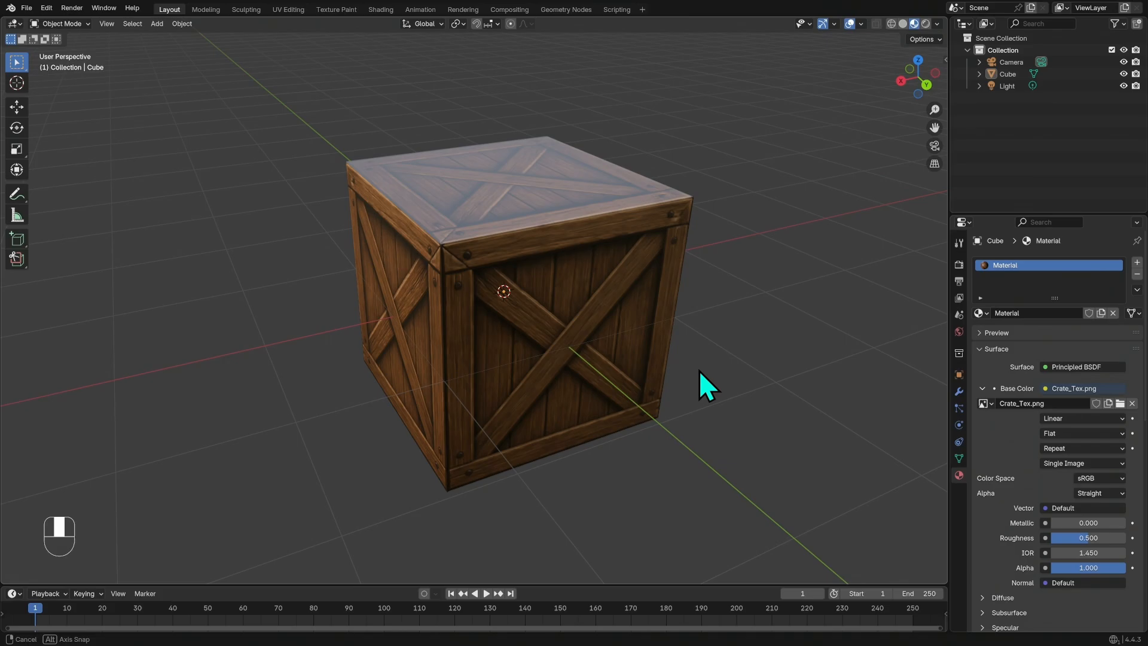
left_click_drag(703, 384, 739, 407)
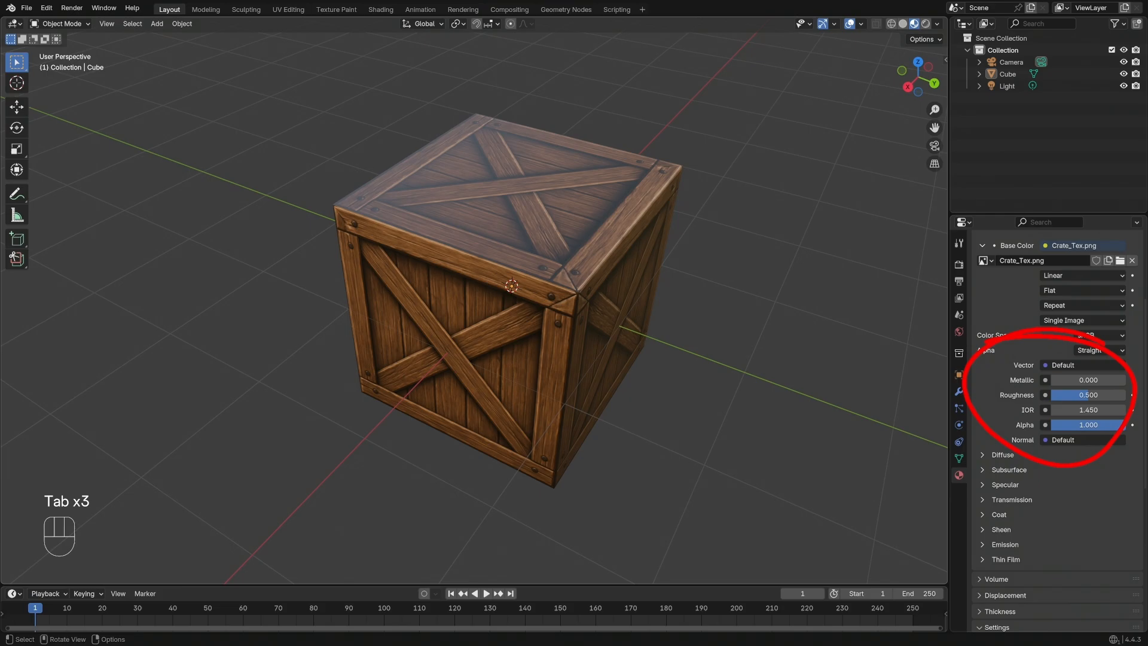
- Set the crate material's Roughness to 0.698 and inspect the duller surface
scroll("down", 3)
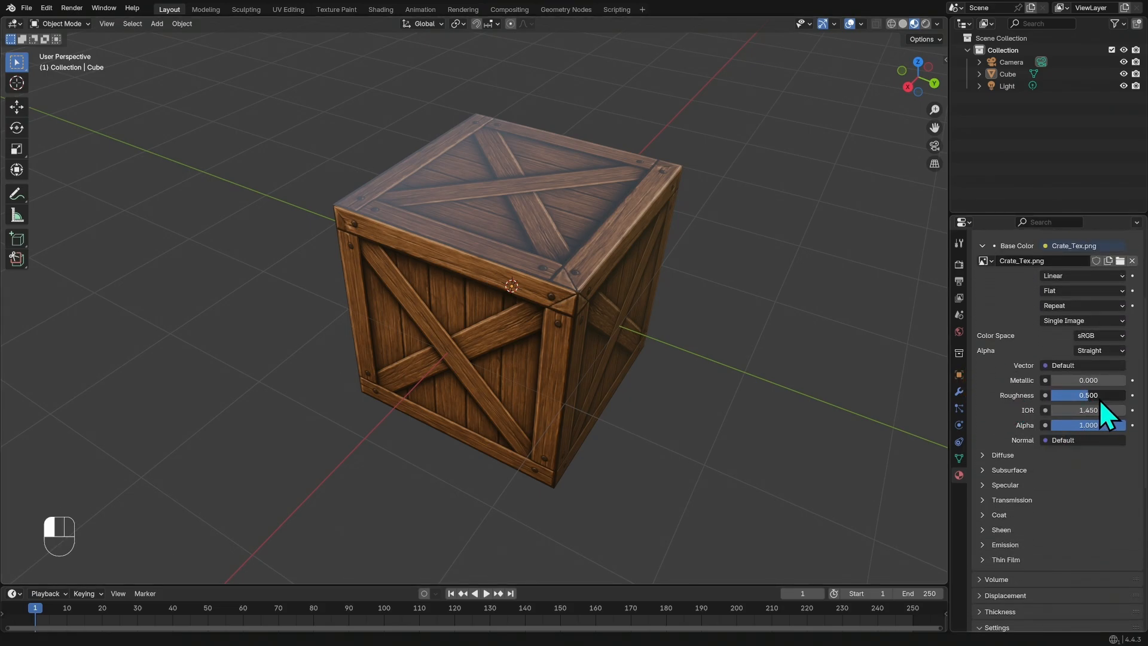
left_click_drag(1084, 395, 1105, 395)
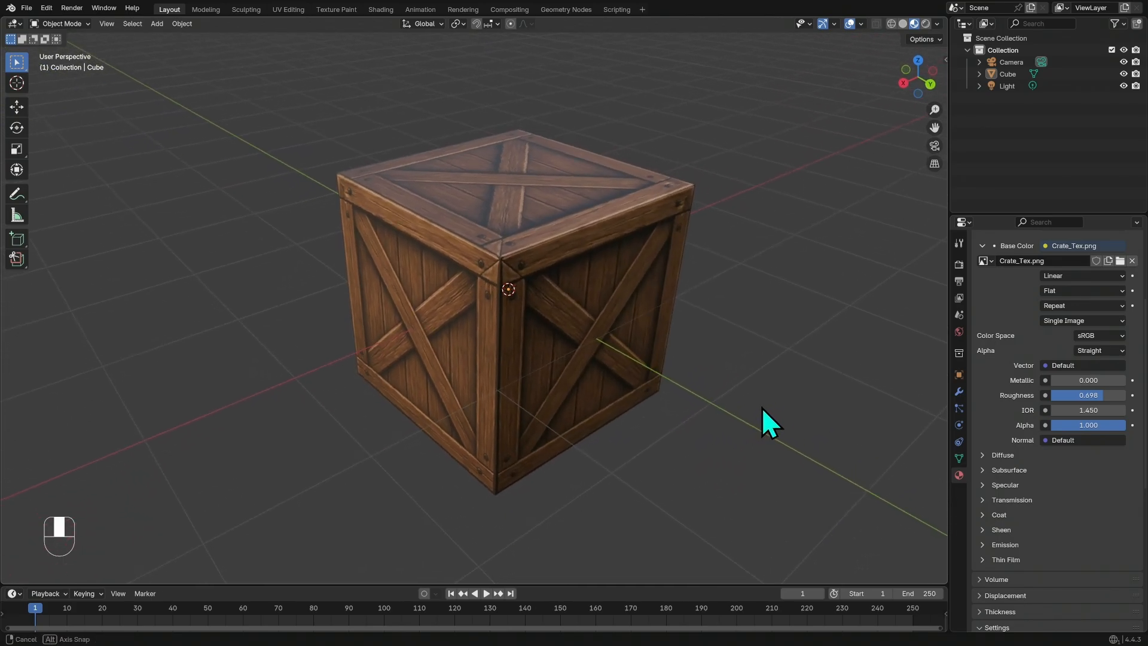
left_click_drag(769, 421, 773, 388)
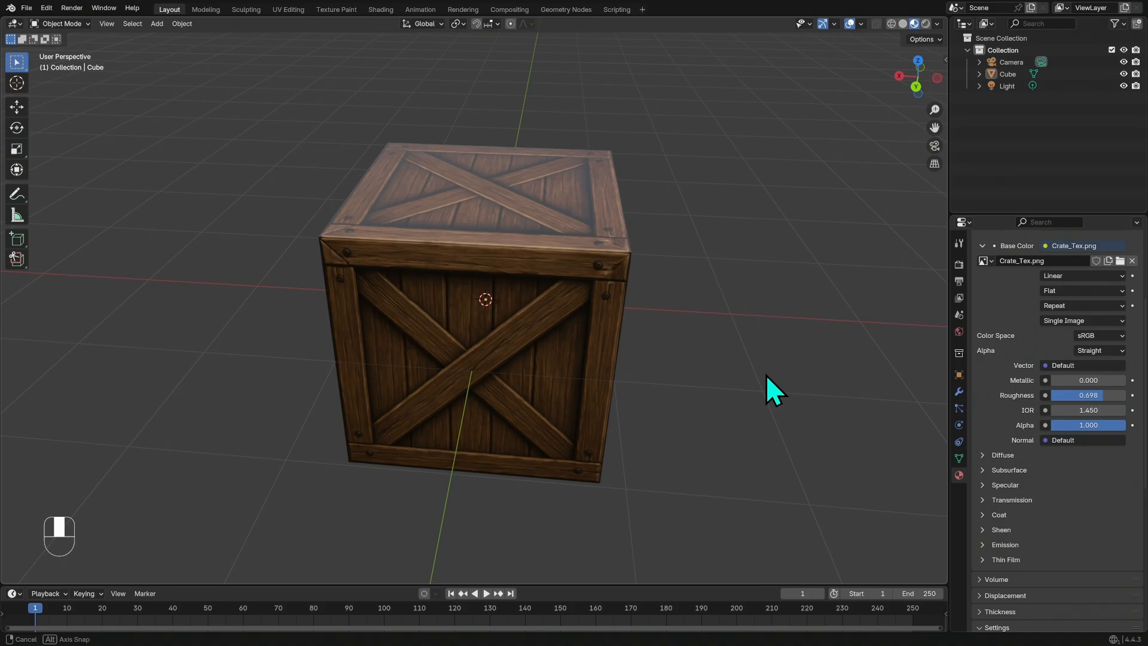
left_click_drag(769, 388, 769, 417)
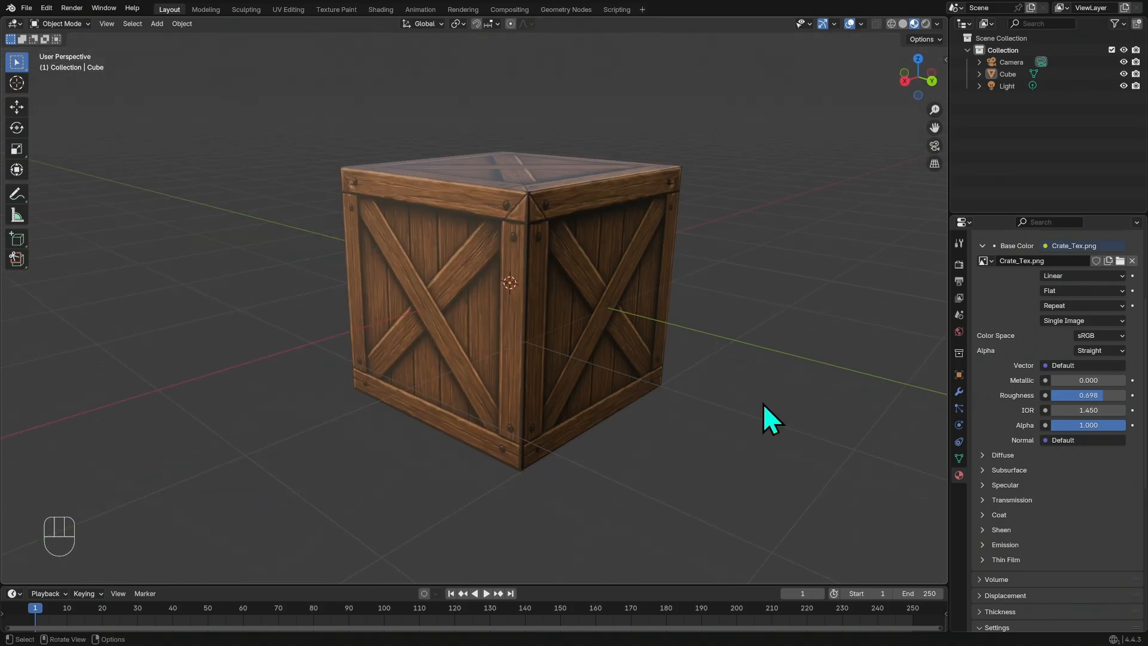